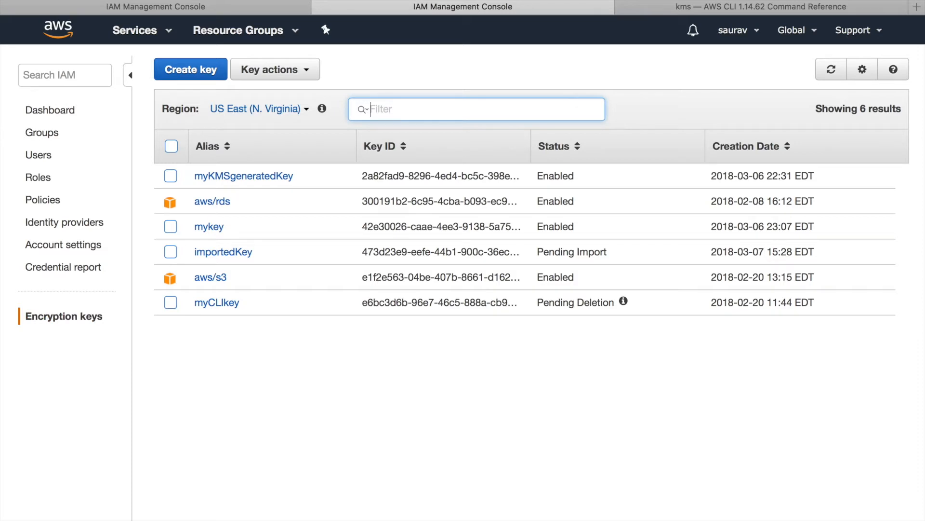
mouse_move(255, 202)
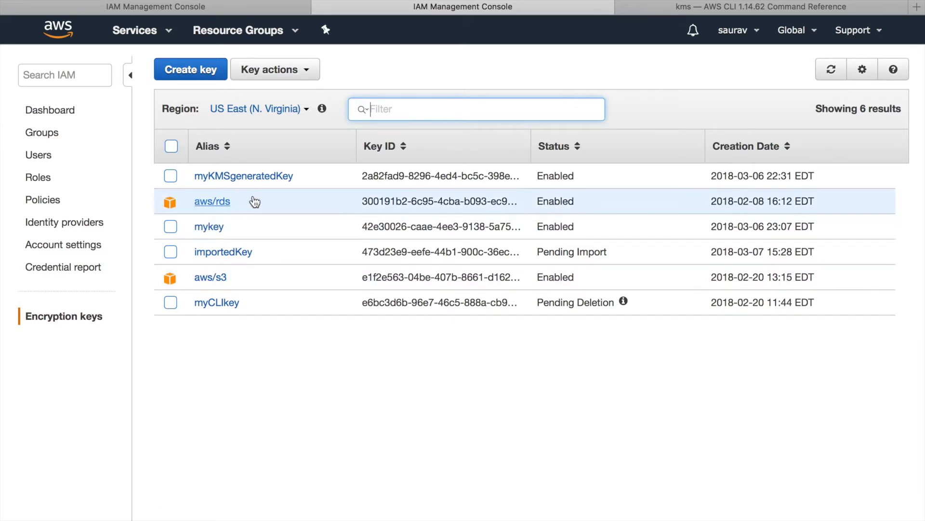
- Open a customer-managed key's JSON policy and select its CreateGrant, ListGrants and RevokeGrant actions
left_click(212, 202)
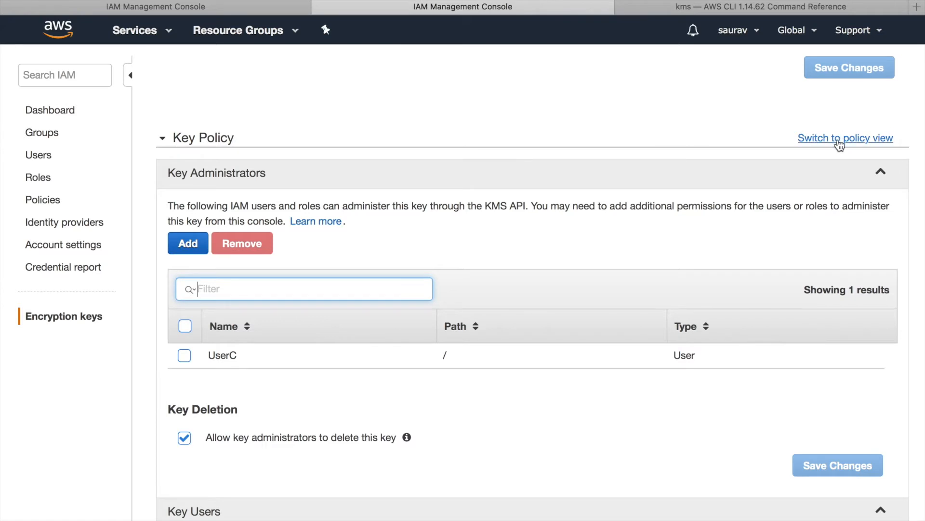
mouse_move(232, 145)
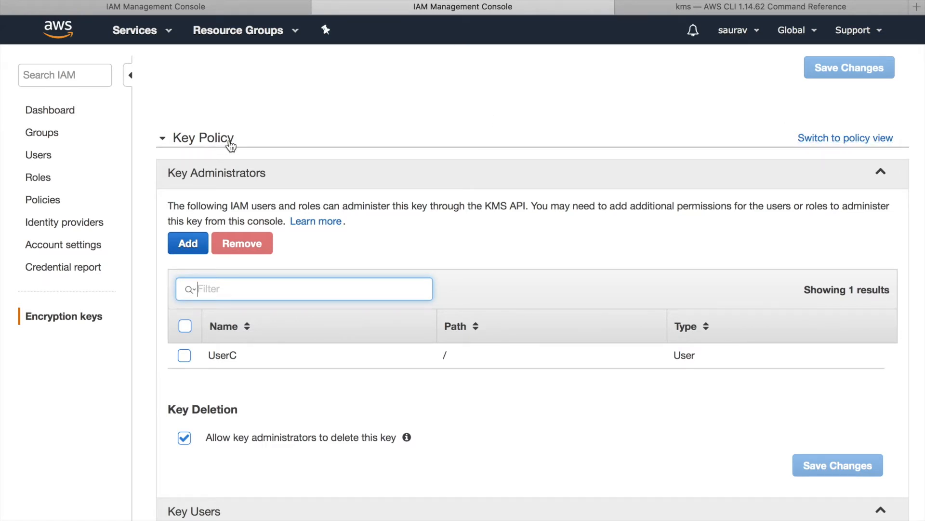
left_click(845, 138)
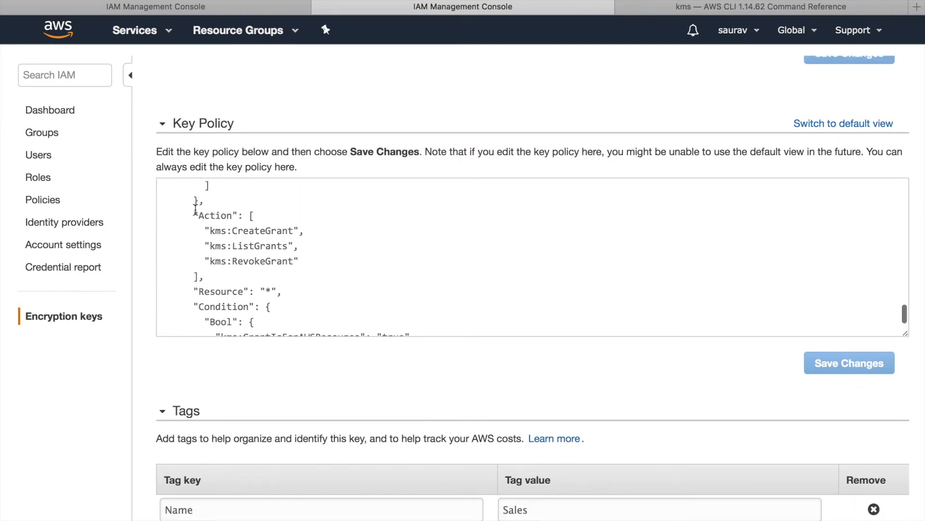
left_click_drag(192, 214, 298, 261)
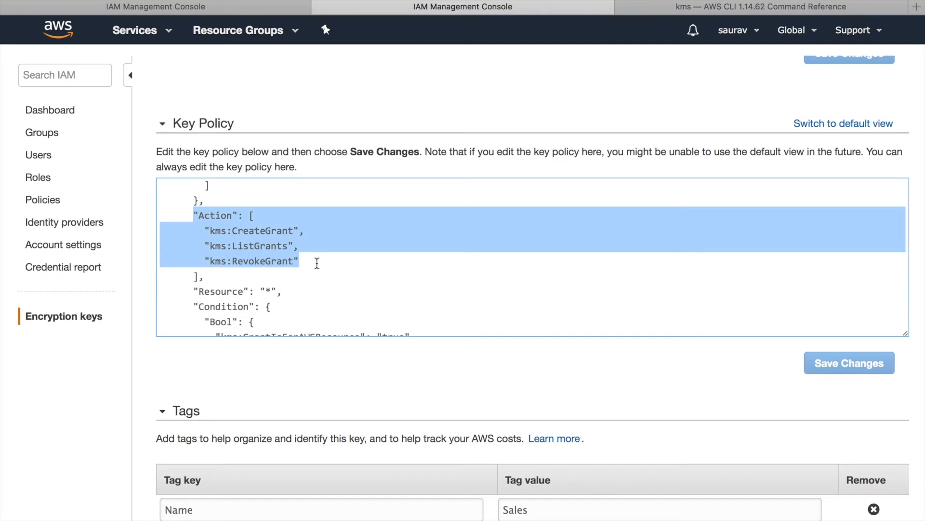
mouse_move(281, 211)
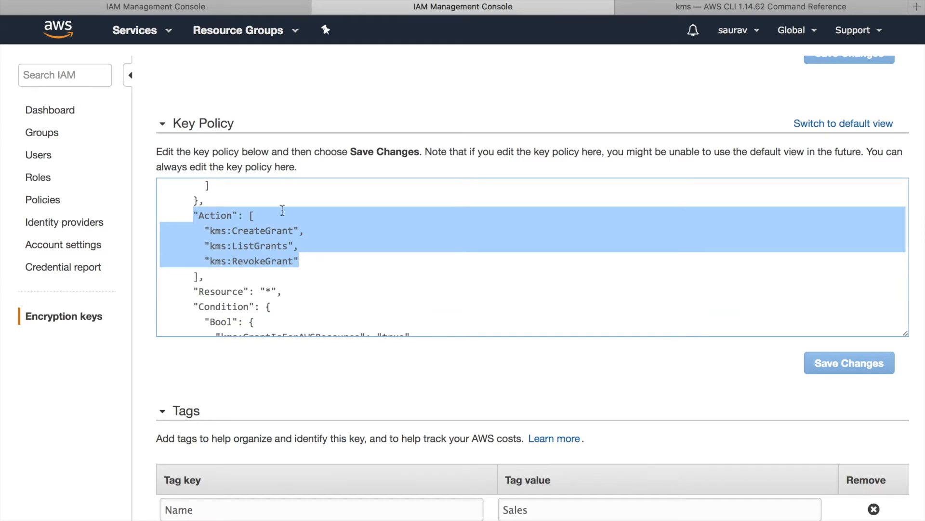
mouse_move(318, 262)
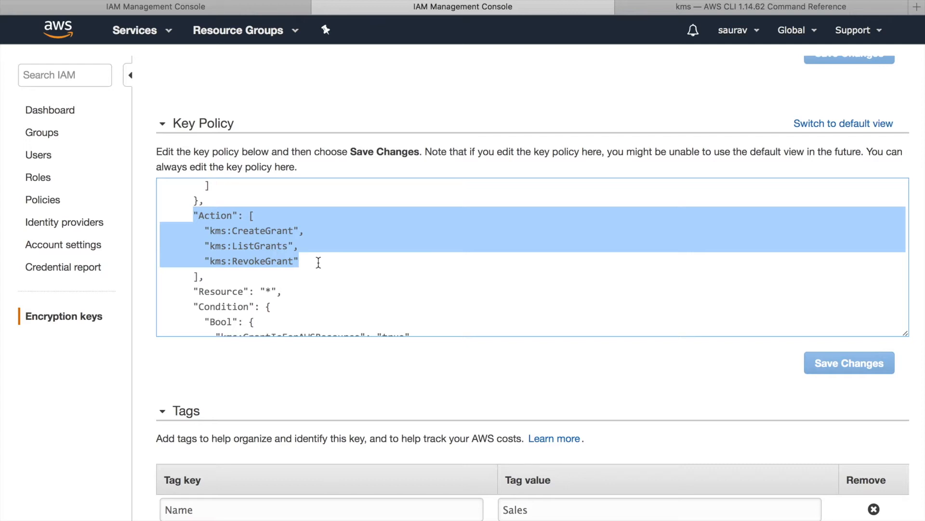
mouse_move(479, 348)
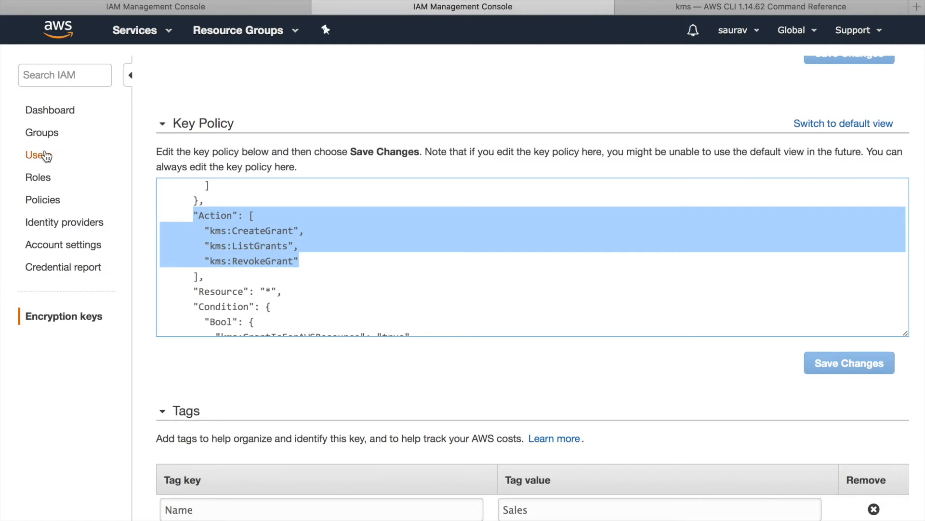
- Create IAM user userD with programmatic access and no permissions
left_click(39, 155)
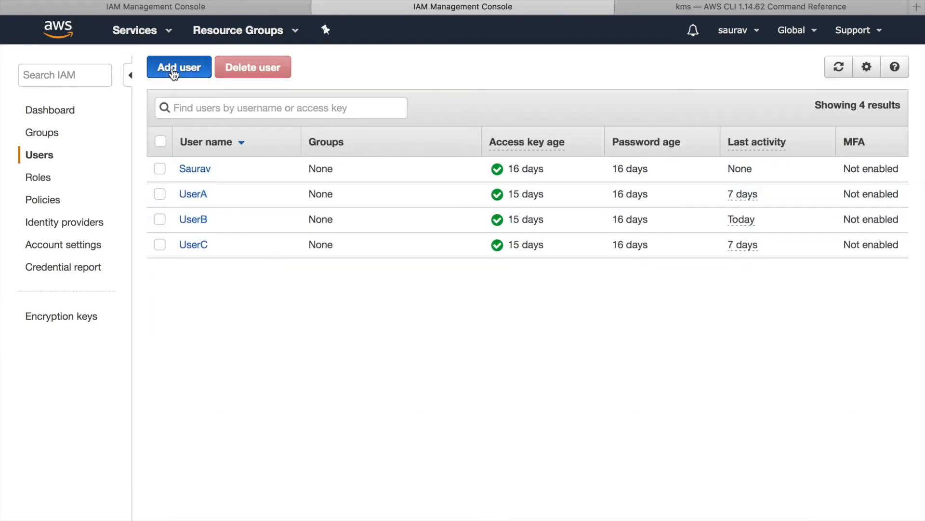
left_click(178, 67)
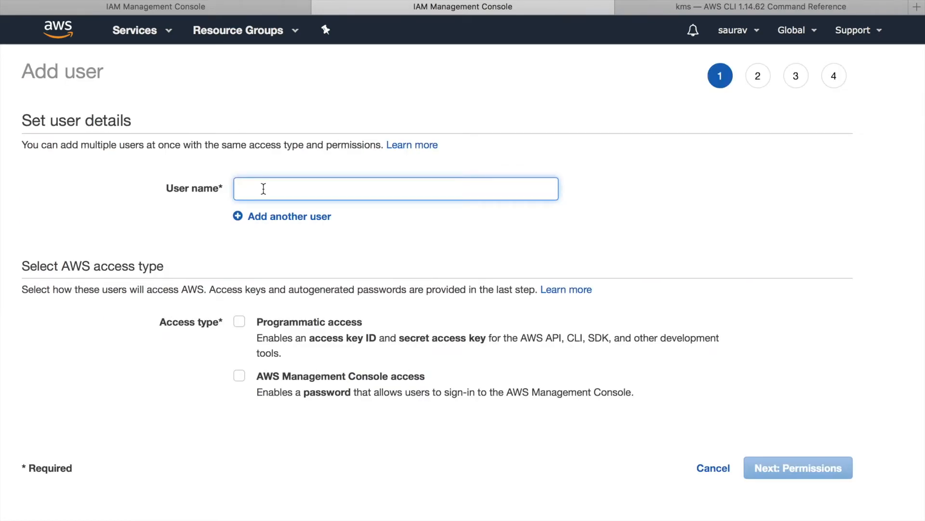
type("user")
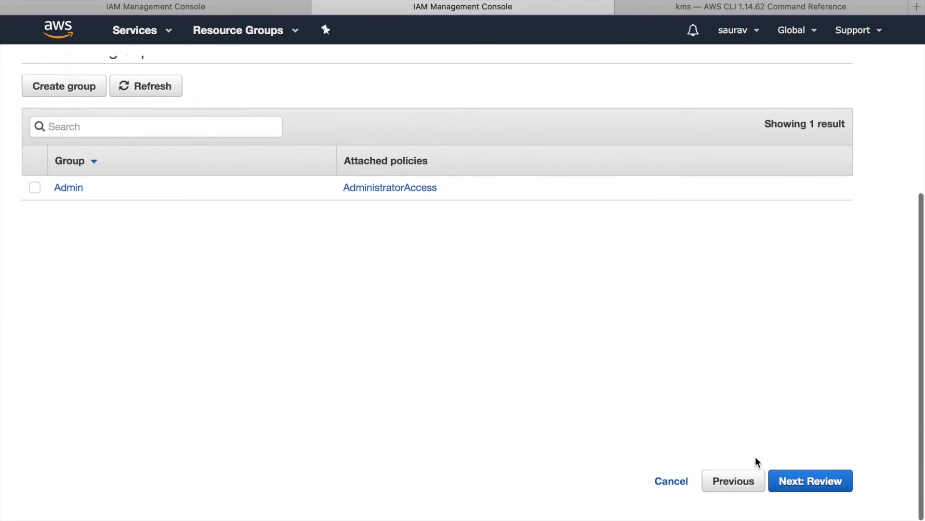
left_click(809, 481)
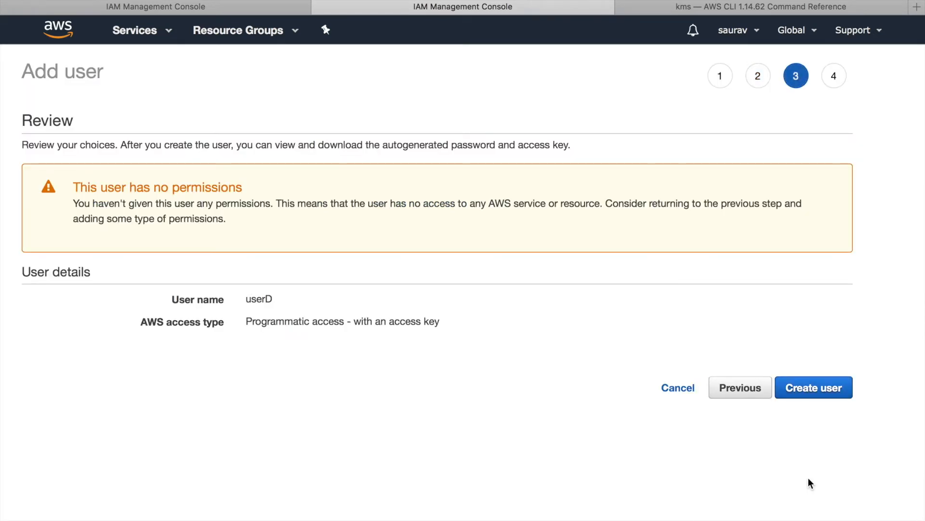
triple_click(156, 187)
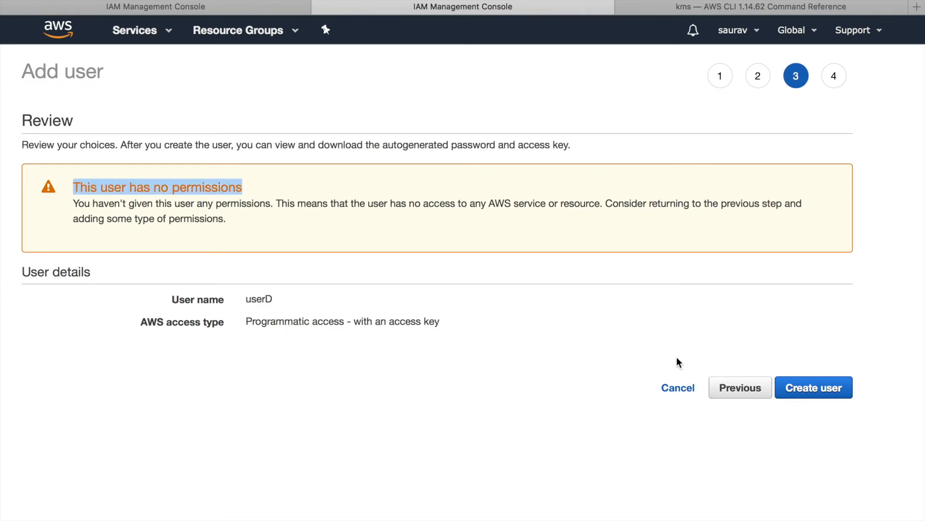
left_click(813, 387)
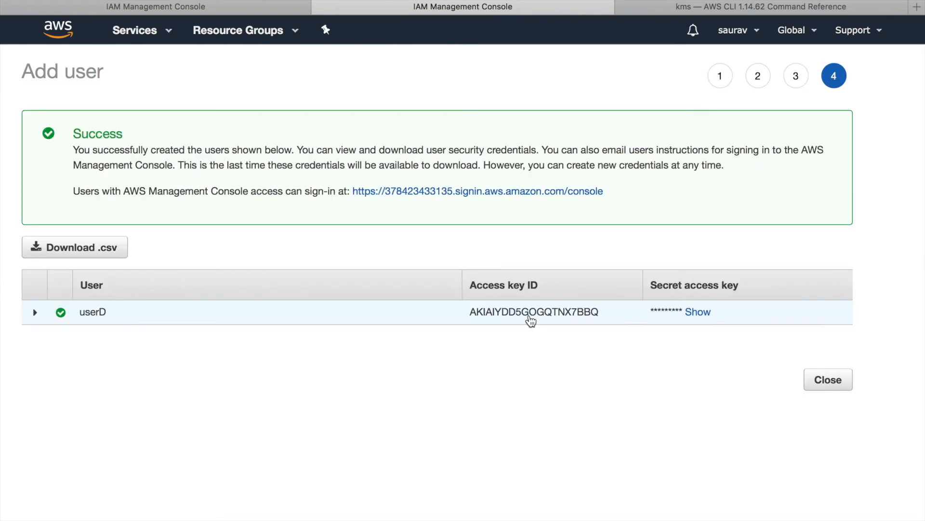
mouse_move(546, 288)
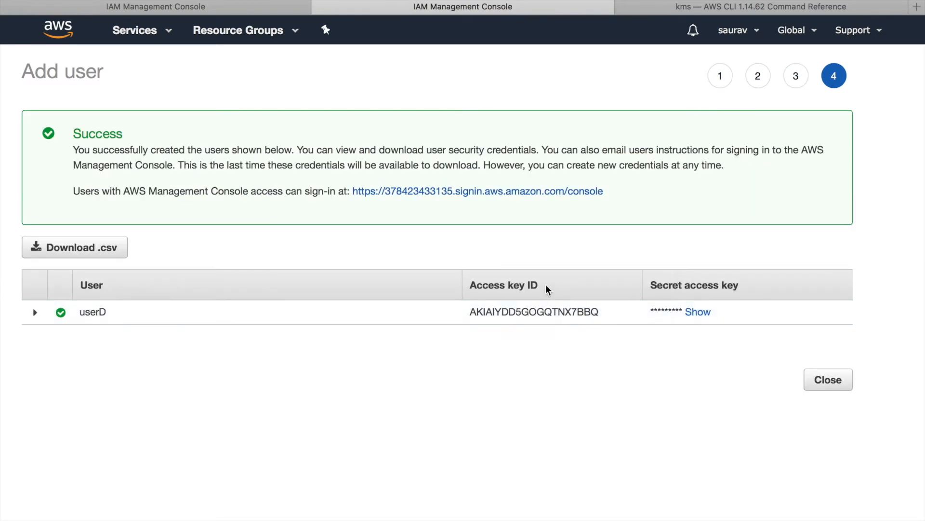
mouse_move(577, 295)
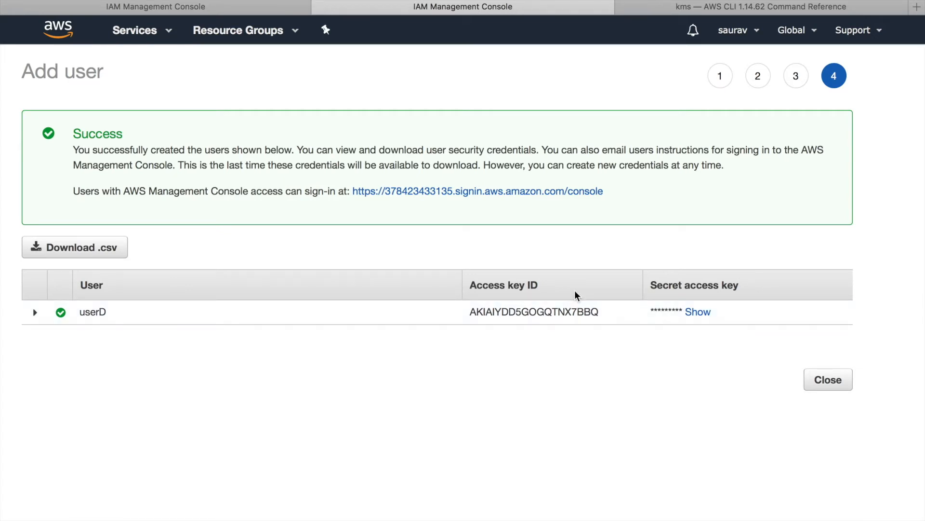
mouse_move(657, 284)
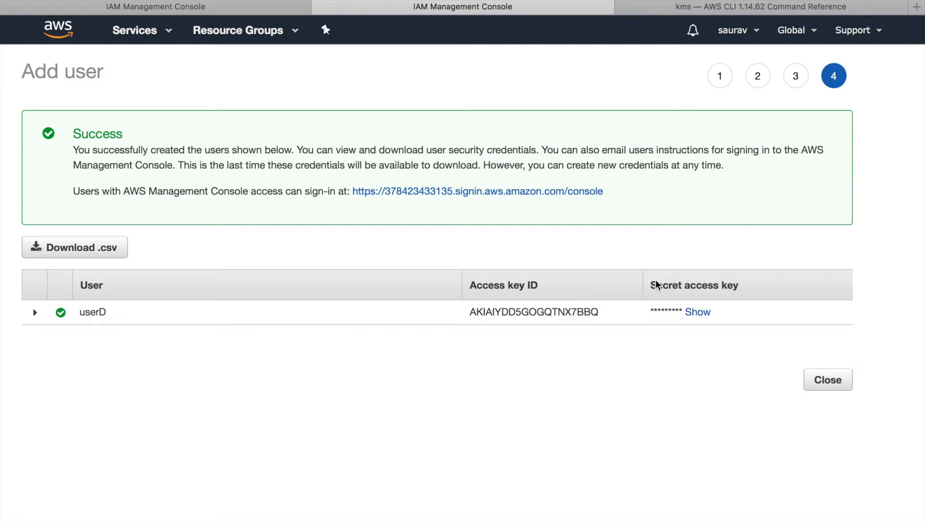
mouse_move(751, 299)
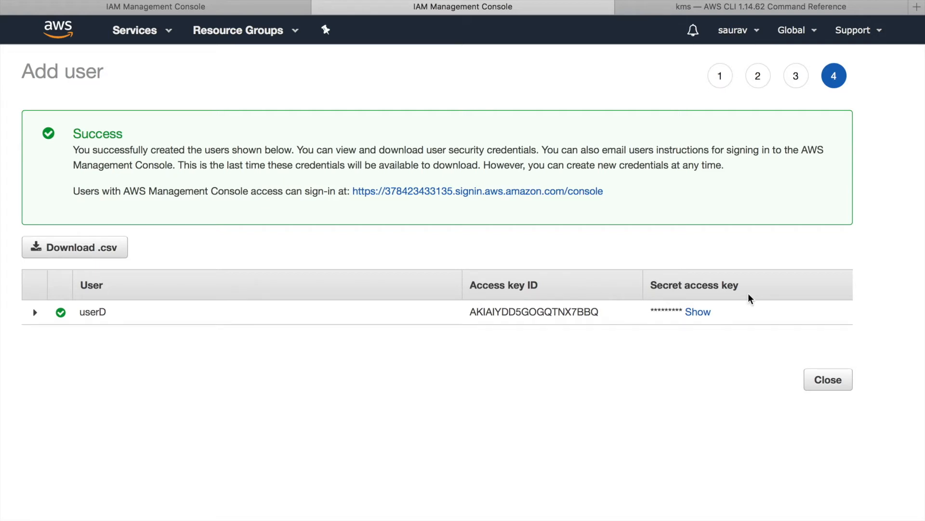
double_click(533, 312)
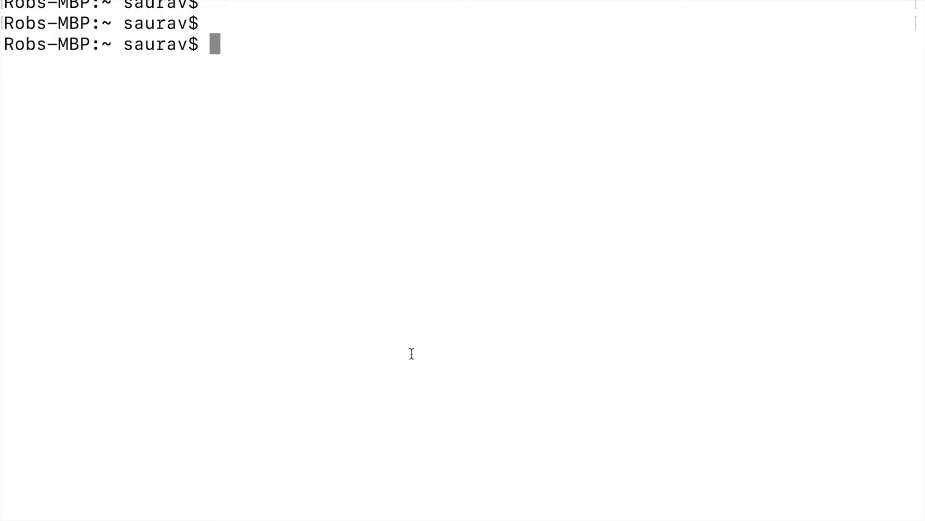
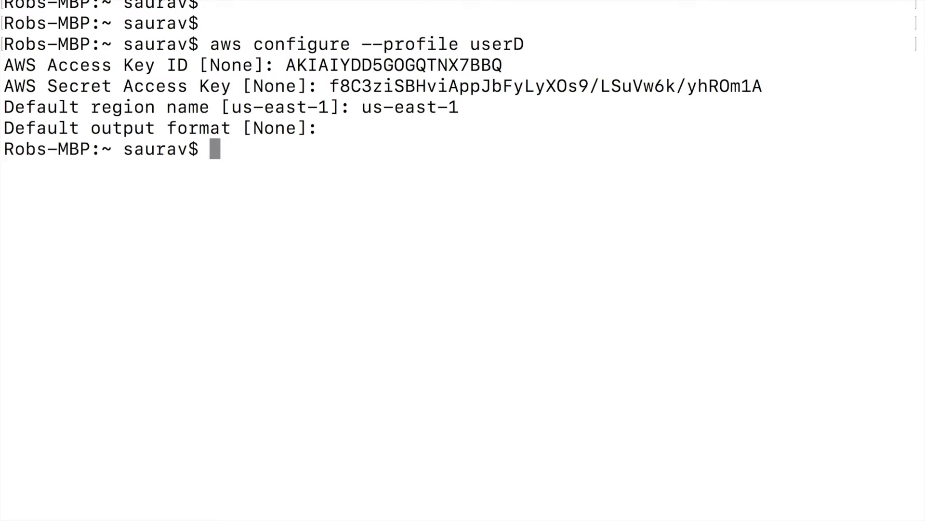
- Run aws configure for profile userD with its access key, secret key and region us-east-1
mouse_move(444, 281)
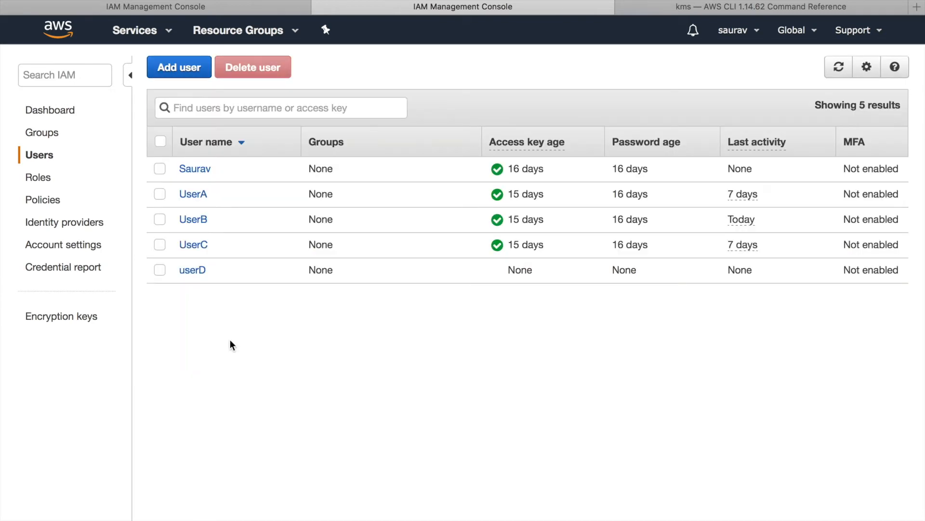
mouse_move(264, 333)
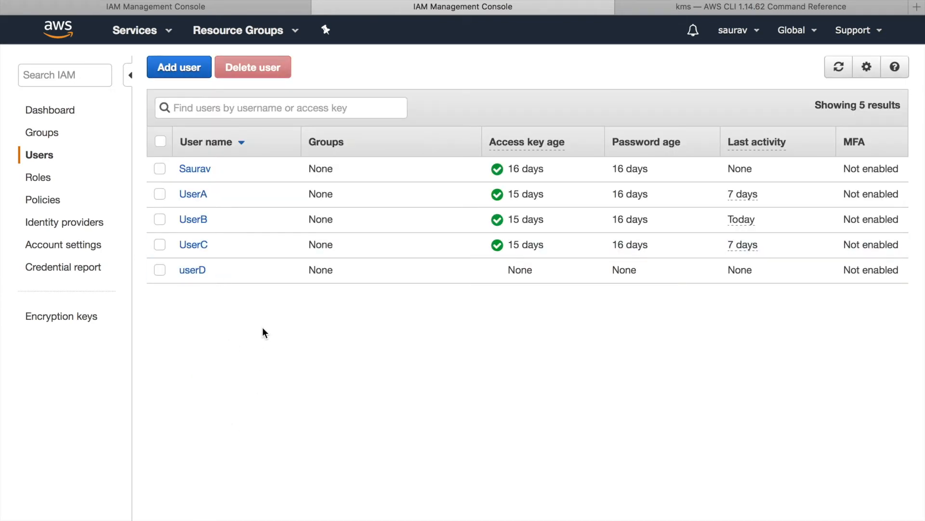
mouse_move(194, 219)
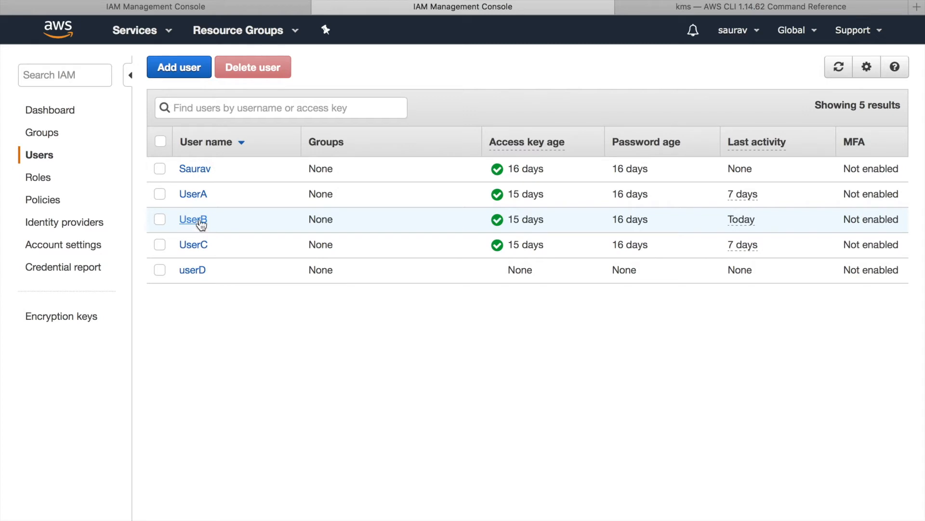
mouse_move(227, 273)
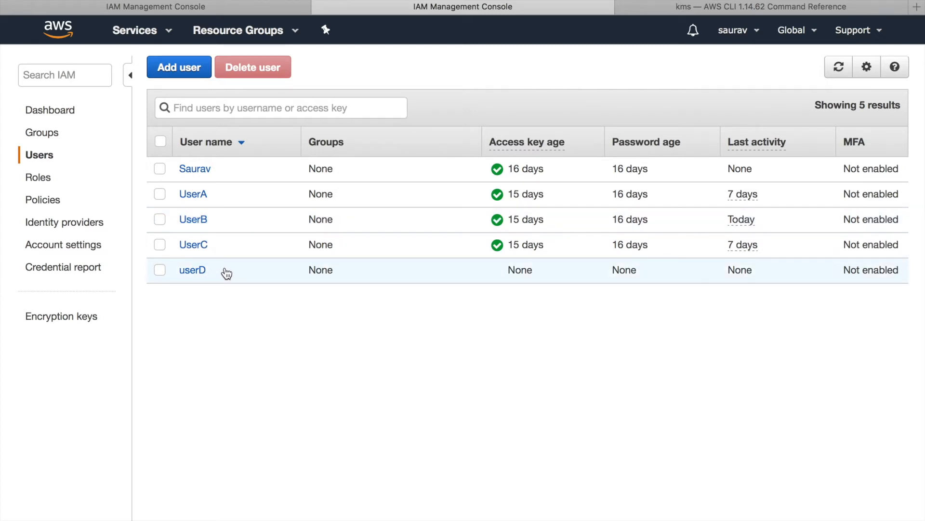
mouse_move(223, 289)
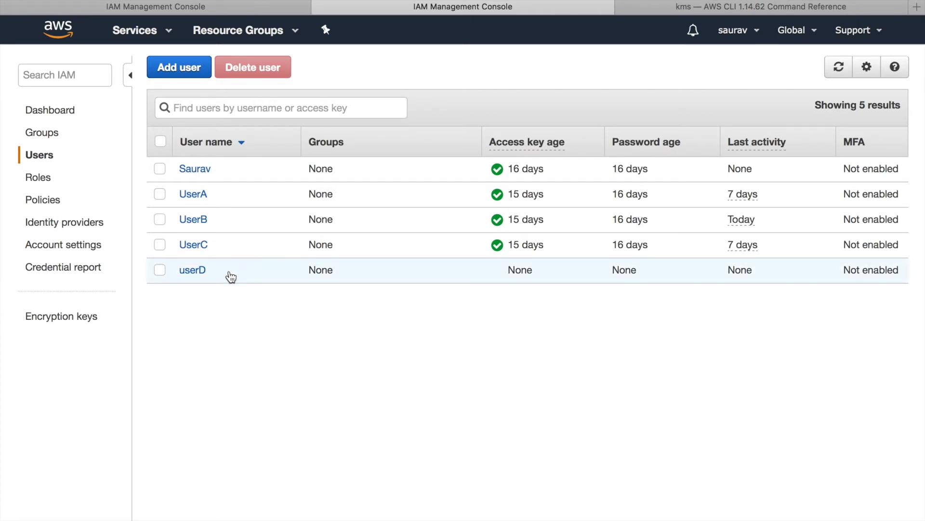
mouse_move(236, 279)
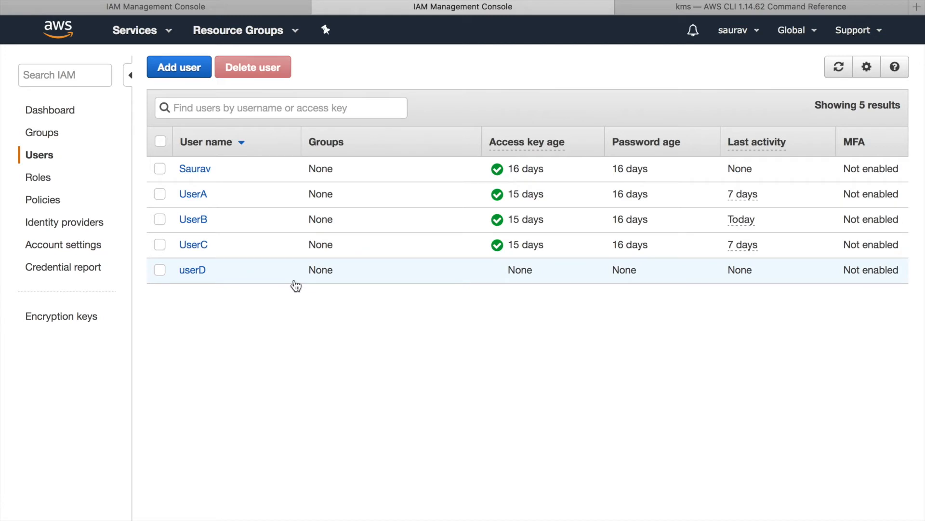
mouse_move(207, 229)
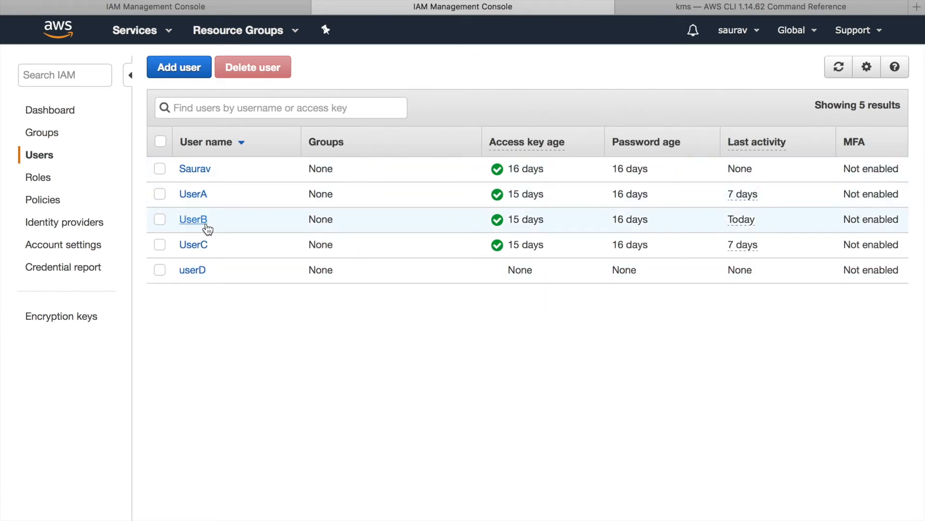
mouse_move(214, 225)
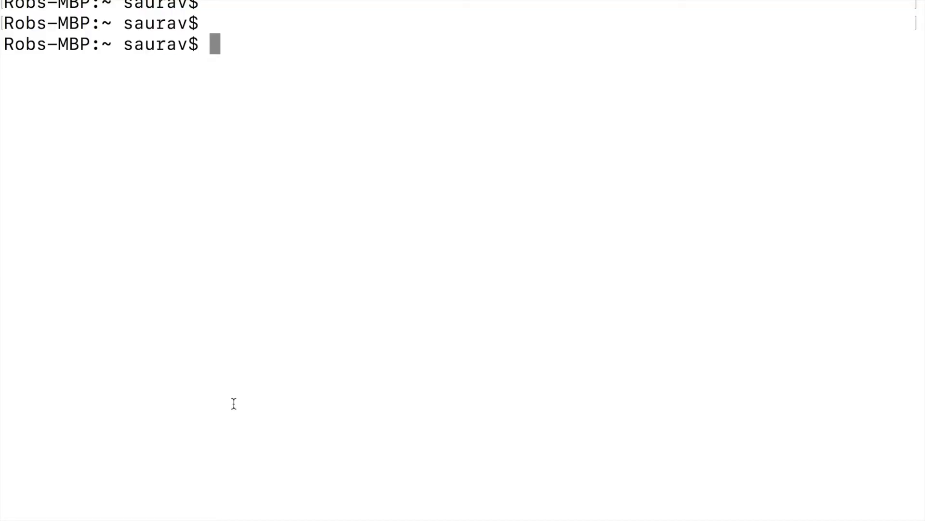
- Run aws kms encrypt on "hello" with alias/myKMSgeneratedKey under profile userB
type("aws kms")
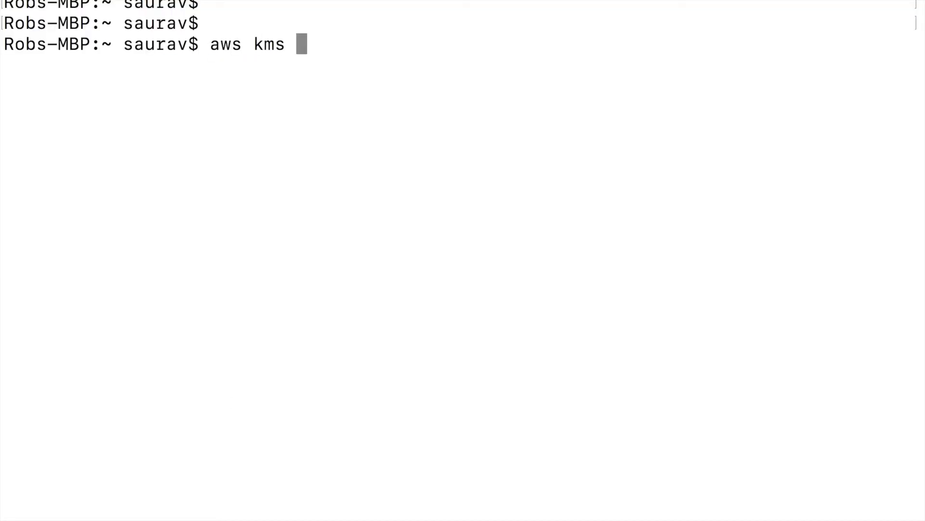
type("encrypt")
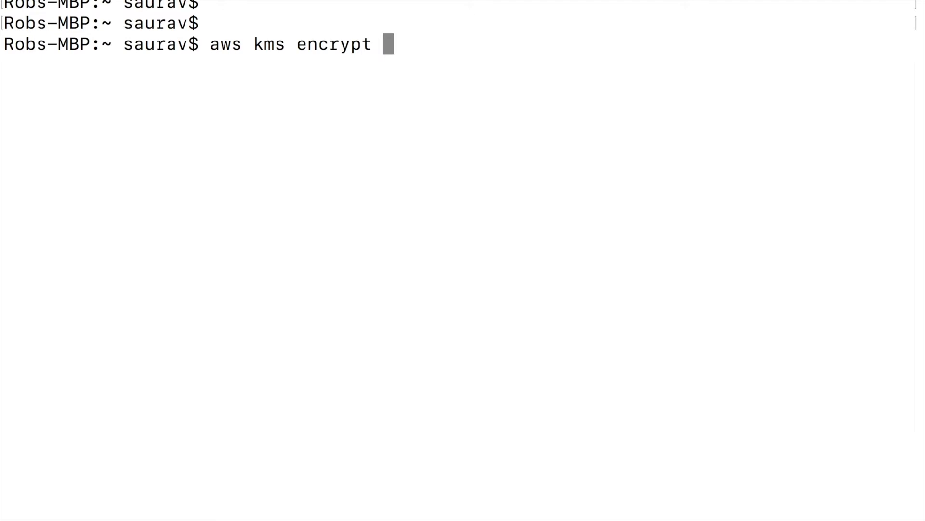
type("--plaintex")
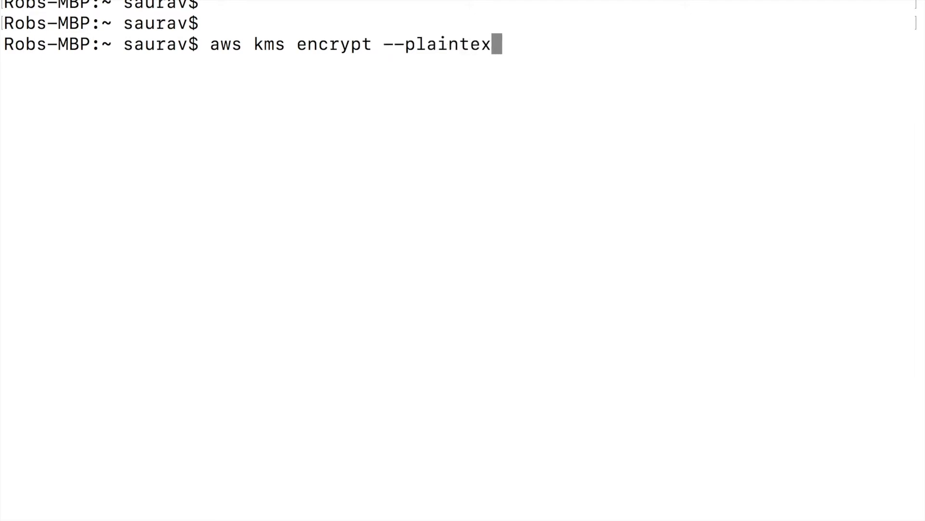
type("t \"hell")
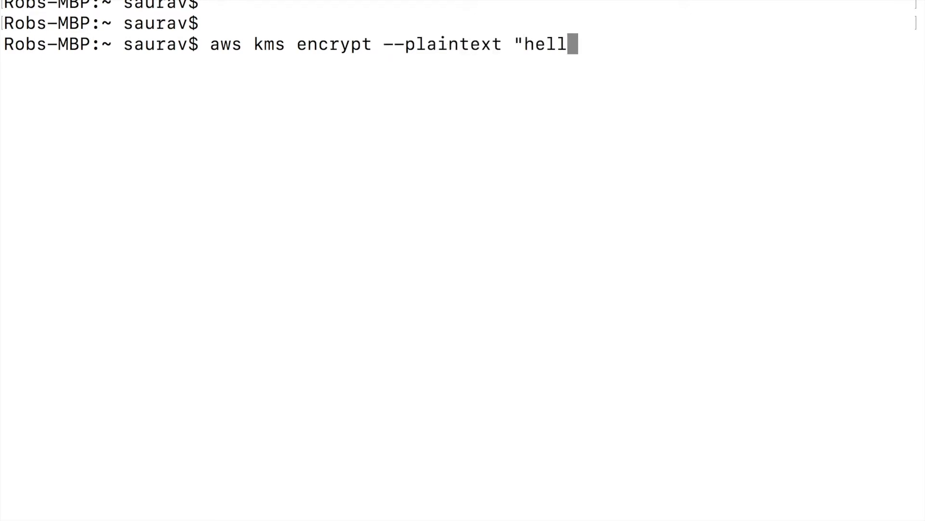
type("o\"")
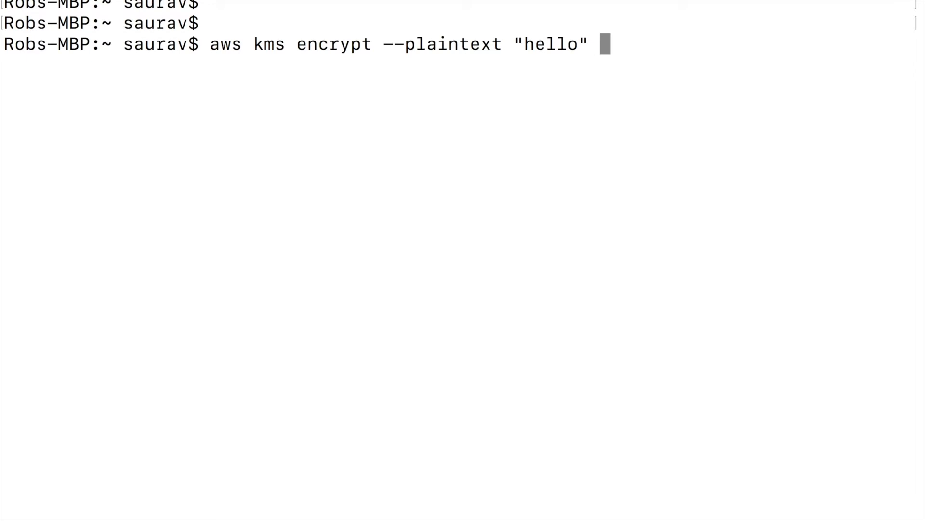
type("--k")
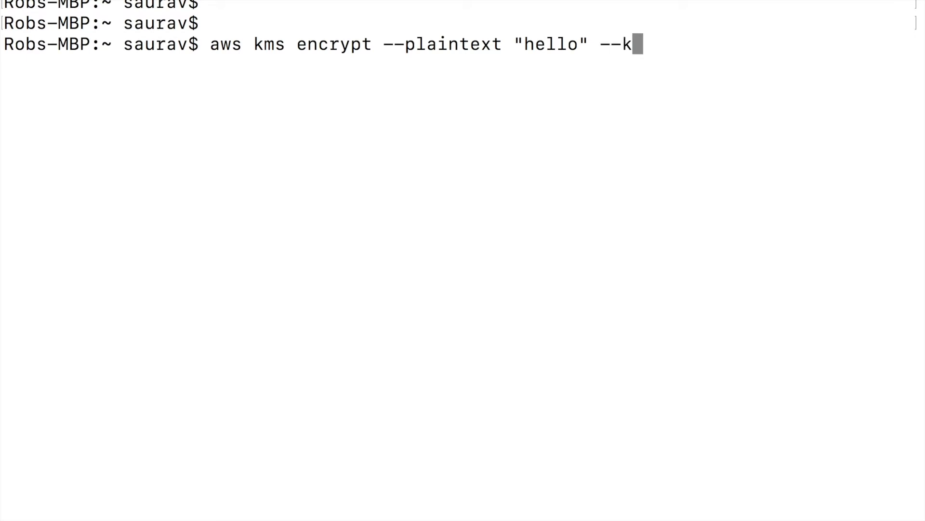
type("ey-id")
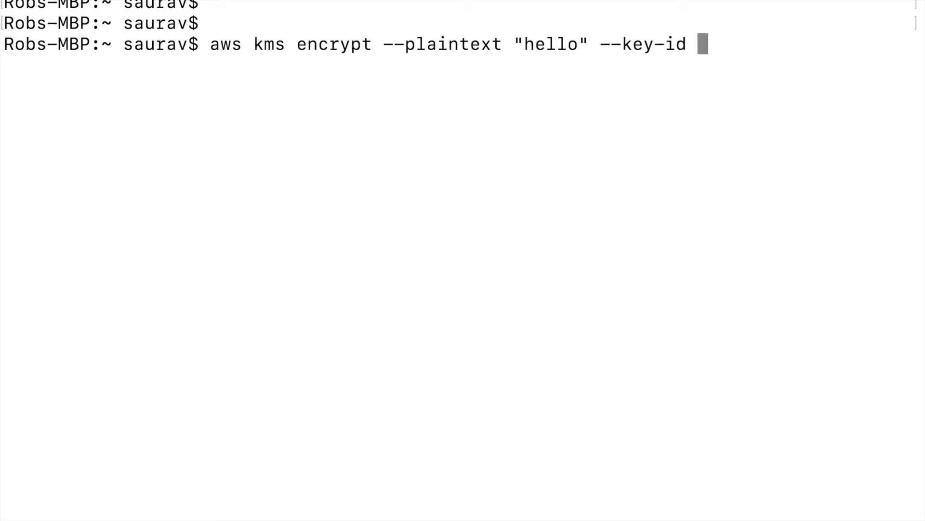
type("alias")
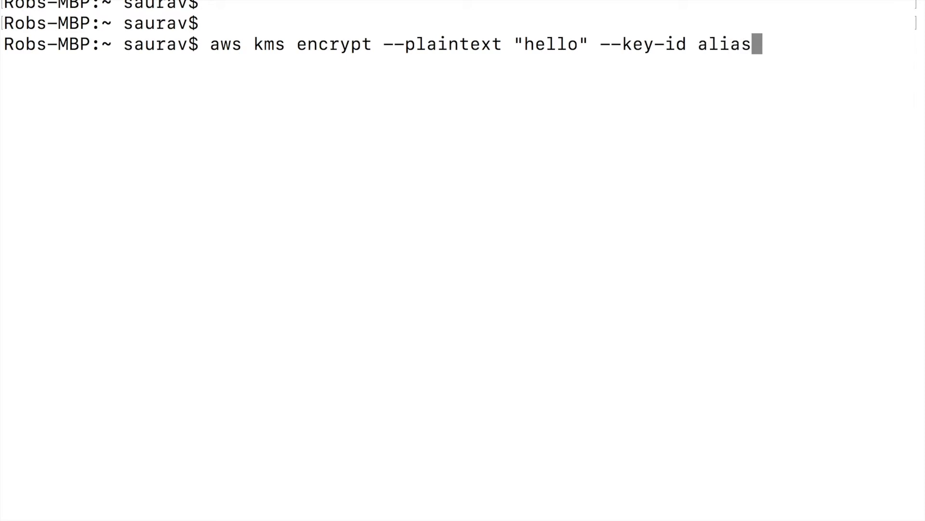
type("/myKMSgeneratedKey")
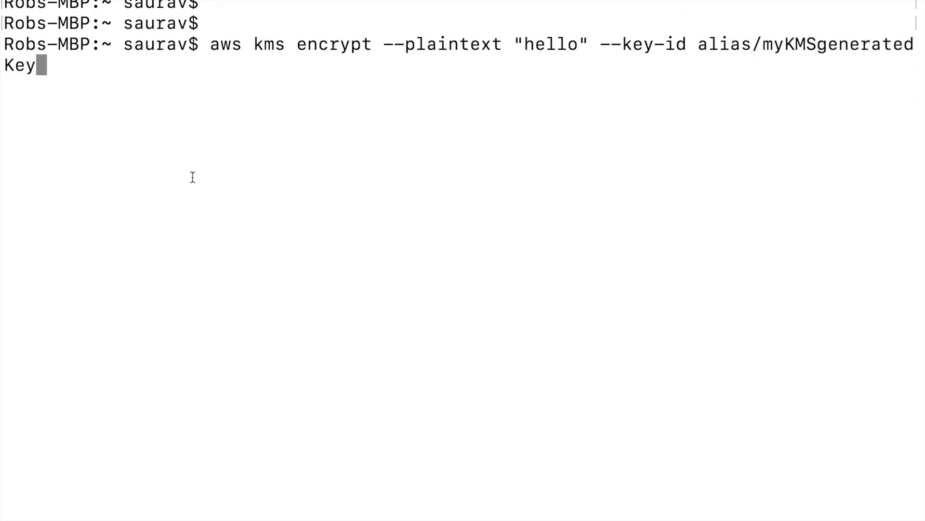
type("--p")
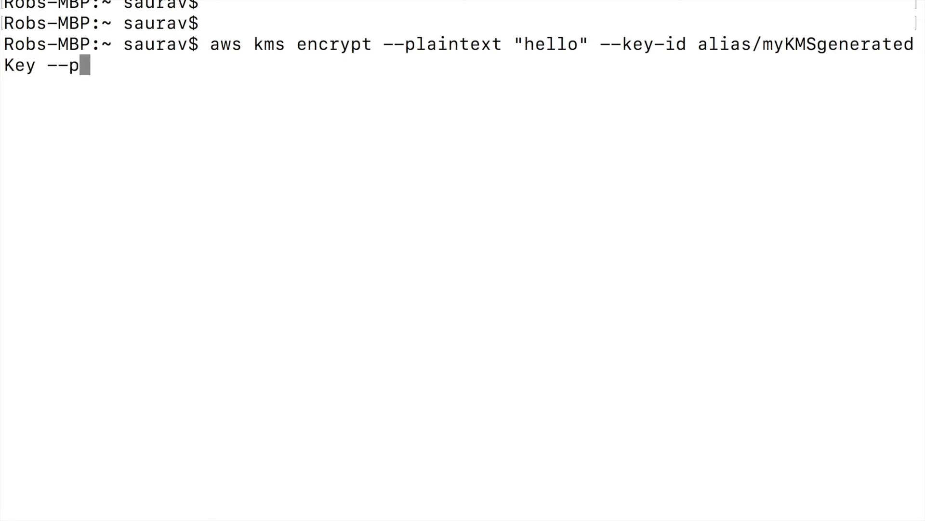
type("rofile user")
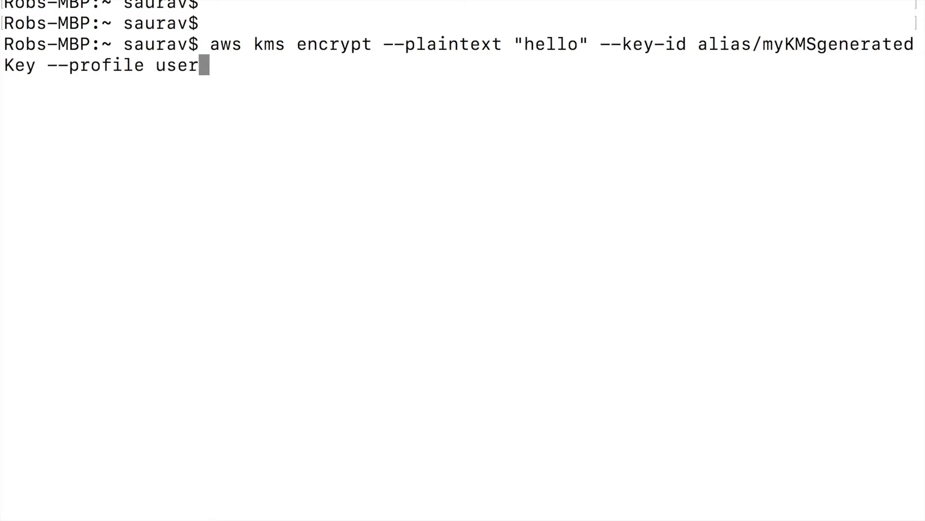
type("B")
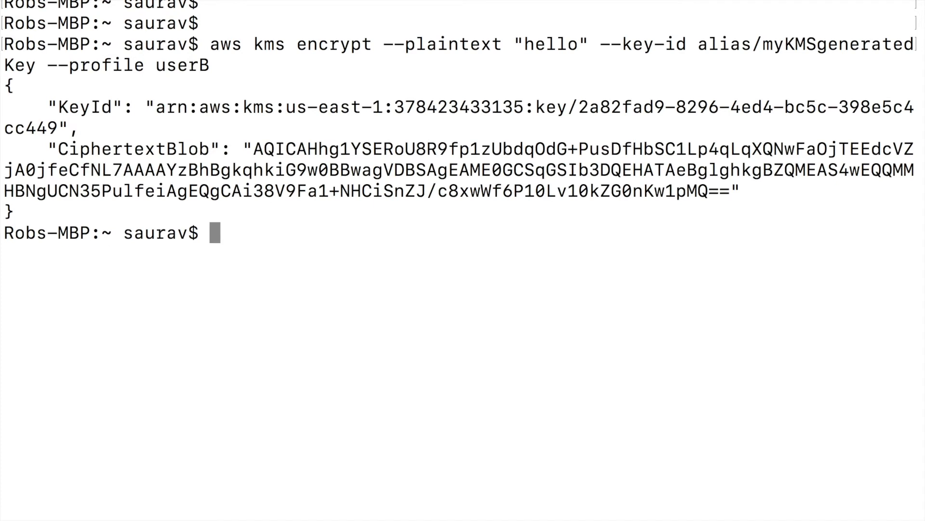
mouse_move(228, 242)
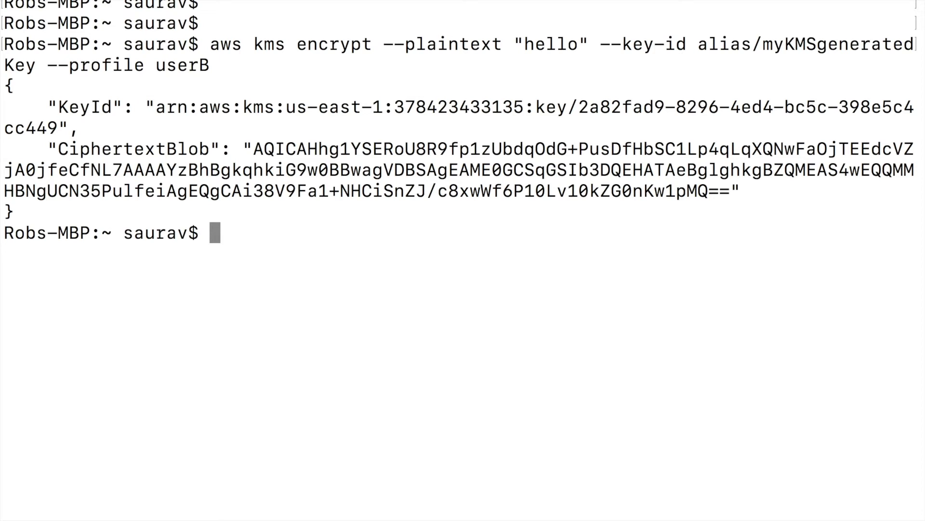
- Rerun the encrypt command with profile userD, getting AccessDeniedException, and switch to the CLI reference
type("aws kms encrypt --plaintext \"hello\" --key-id alias/myKMSgeneratedKey --profile user")
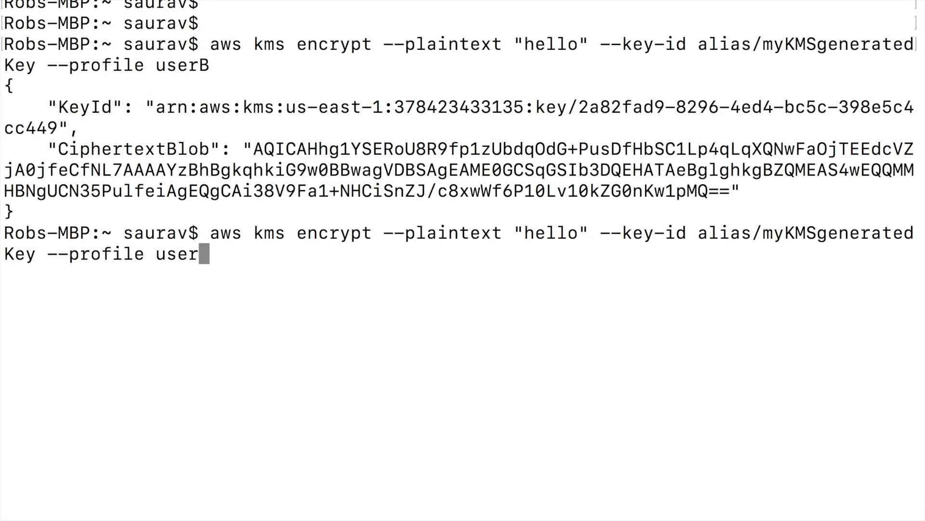
type("D")
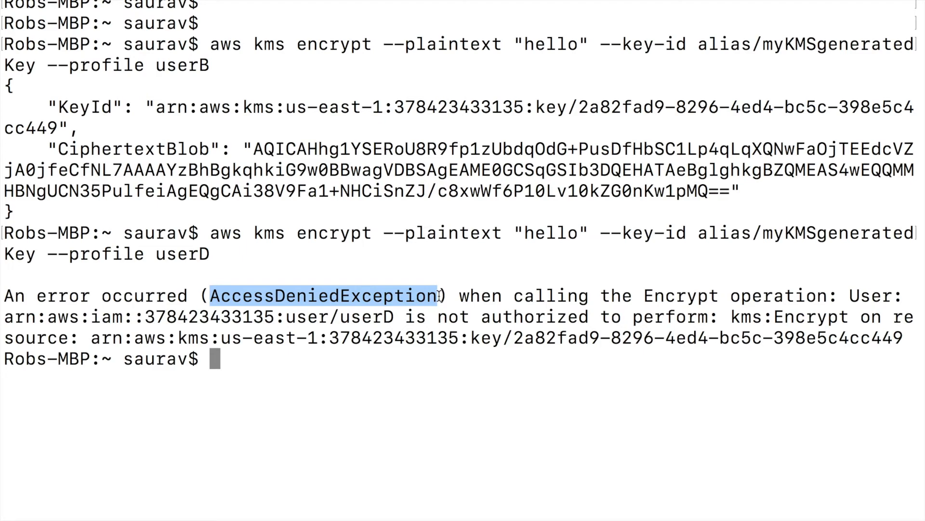
left_click(770, 7)
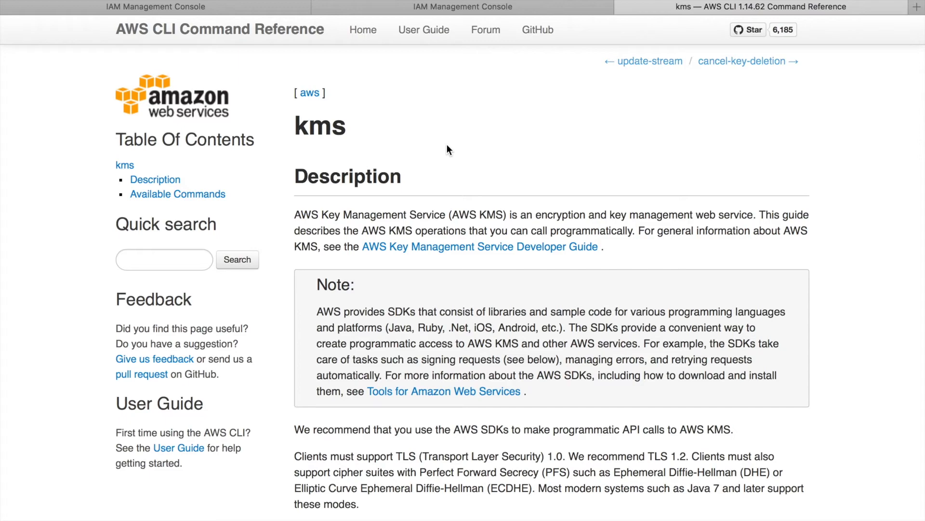
- Open the create-grant reference page and highlight the --operations parameter and its valid values
scroll("down", 3)
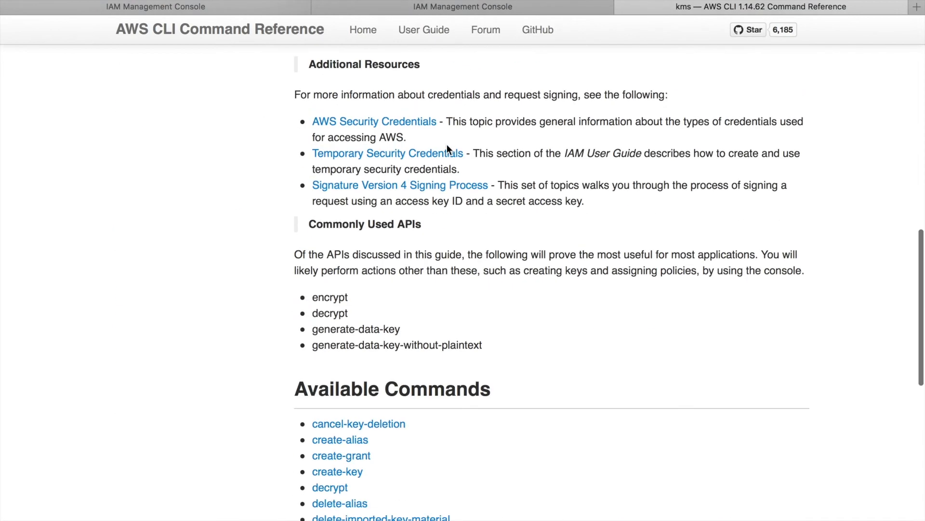
scroll("down", 3)
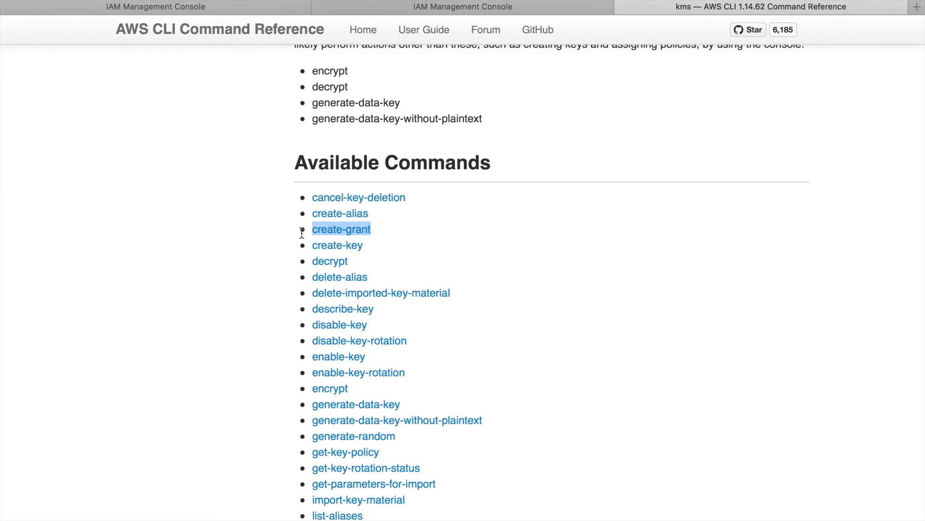
left_click(341, 229)
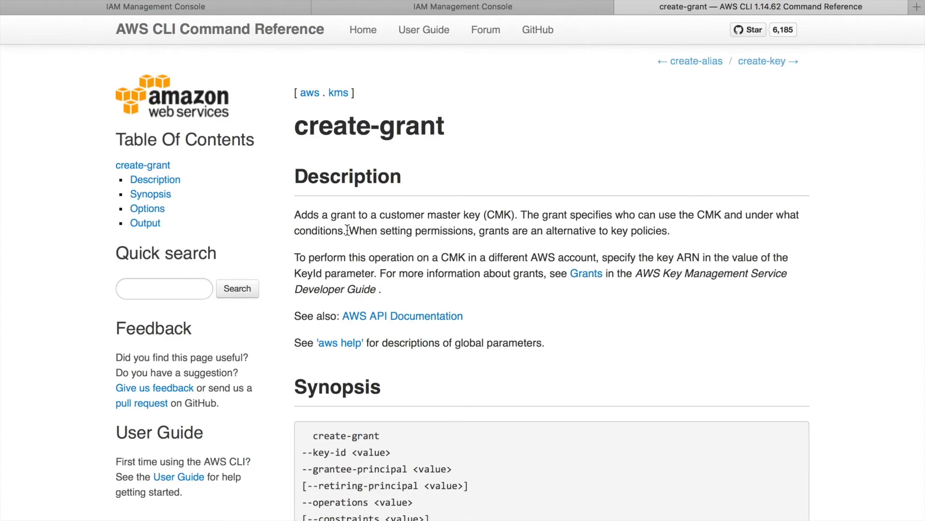
mouse_move(331, 214)
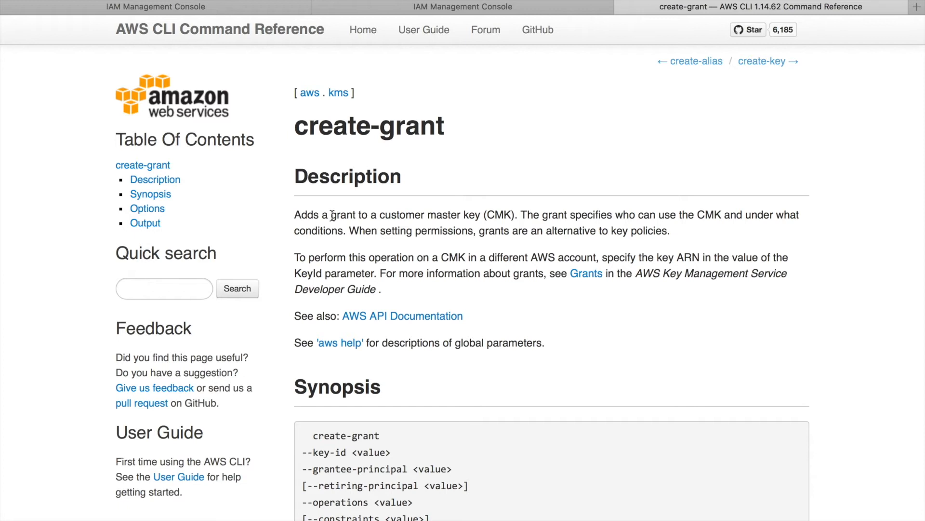
scroll("down", 3)
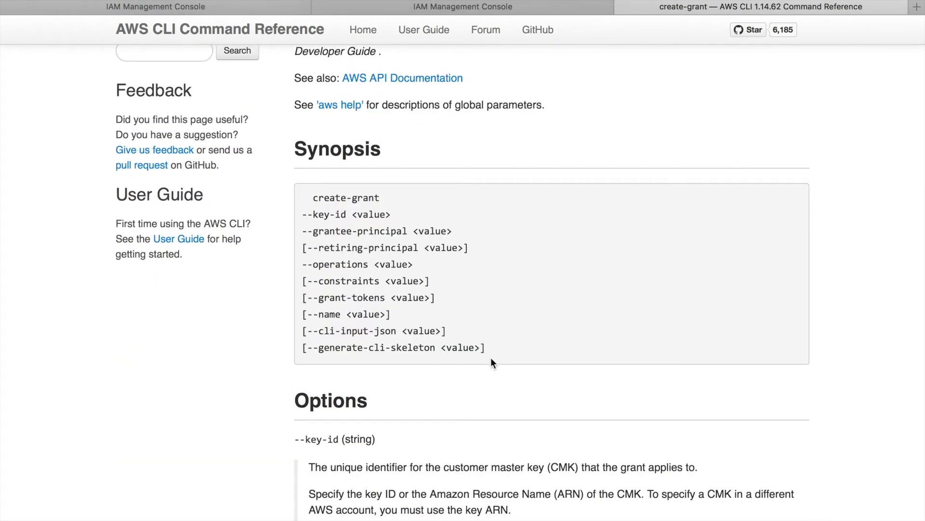
mouse_move(494, 352)
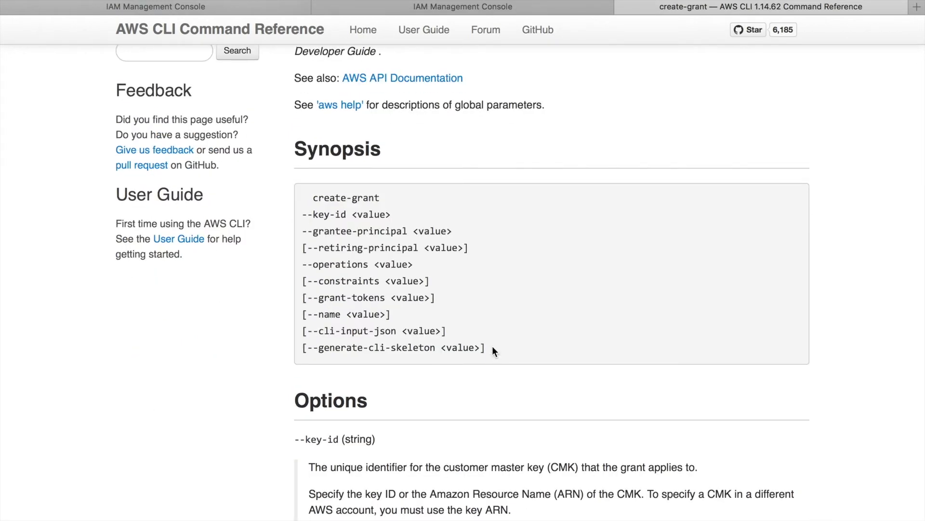
mouse_move(306, 217)
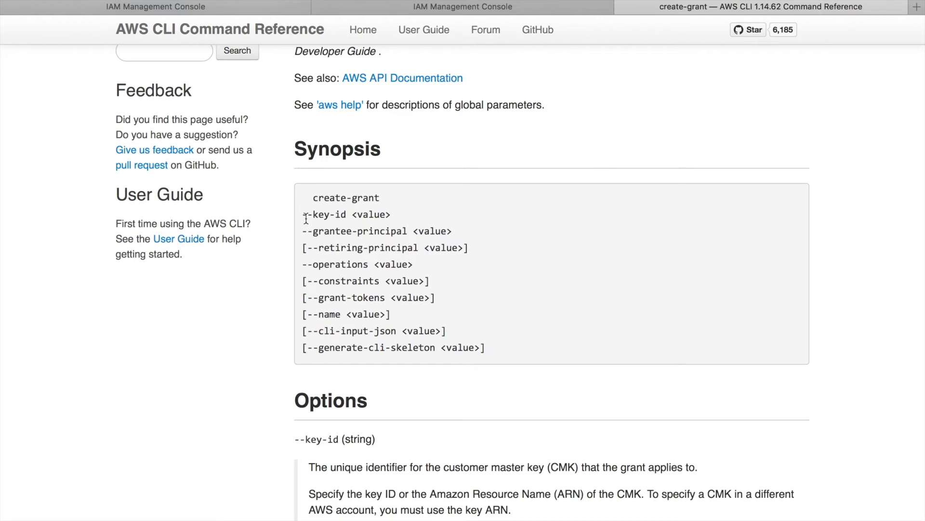
double_click(324, 197)
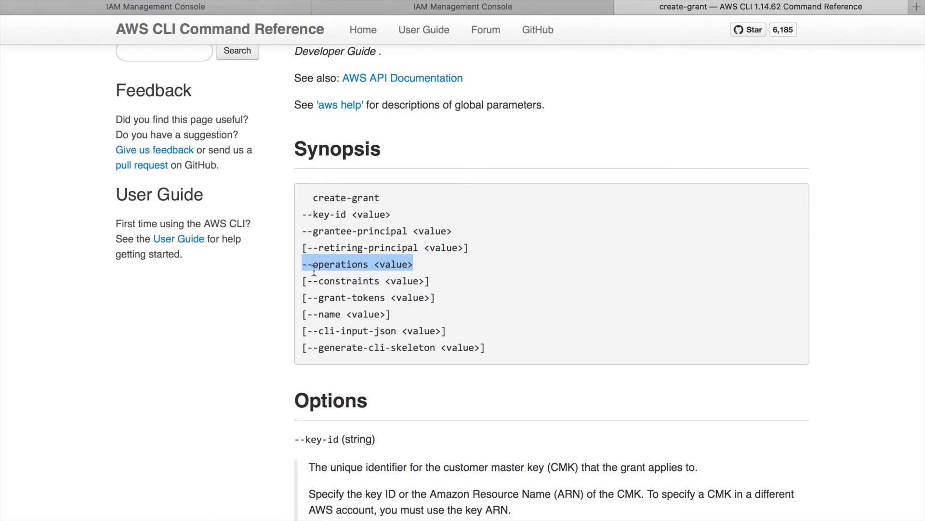
scroll("down", 3)
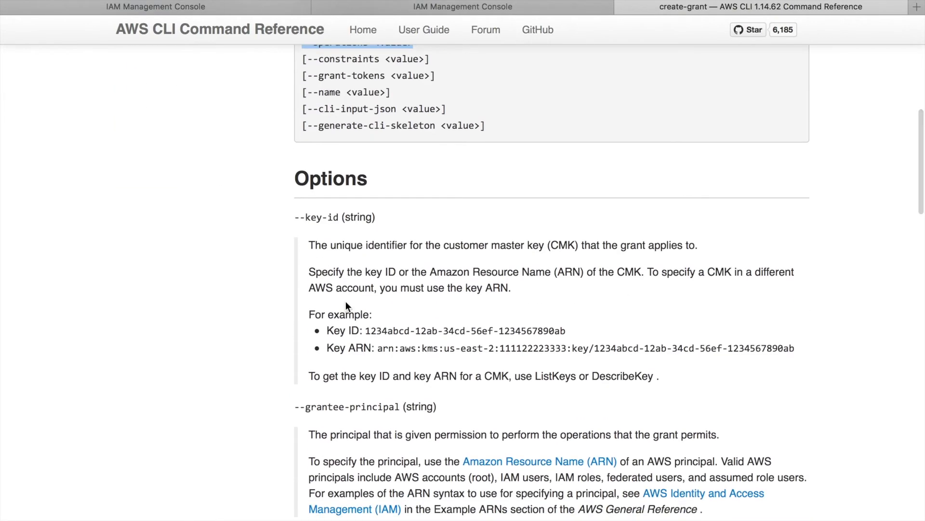
scroll("down", 3)
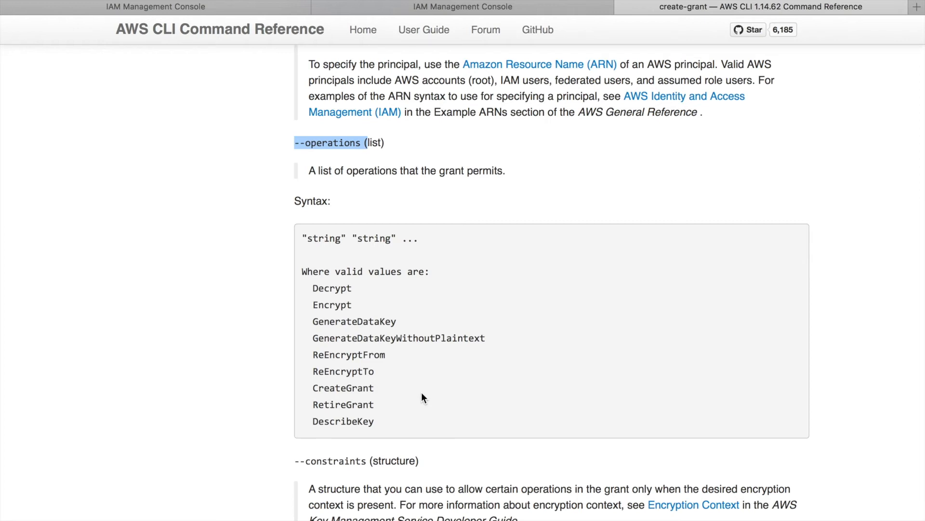
mouse_move(372, 352)
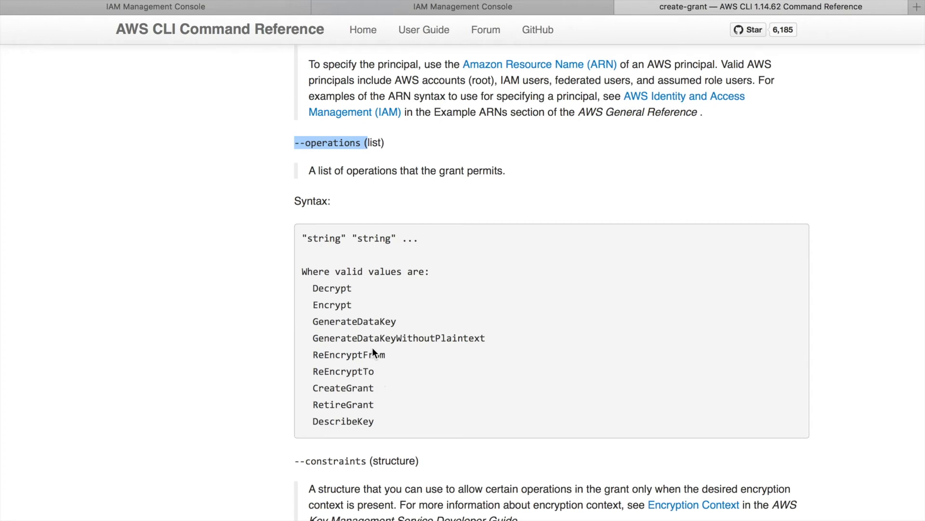
double_click(332, 304)
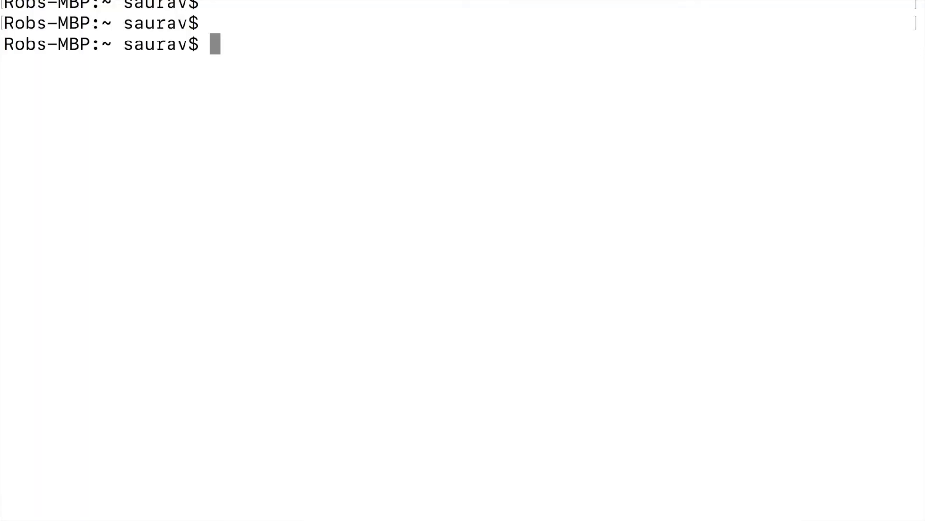
- Type aws kms create-grant with key ARN ...2a82fad9-...cc449 and begin --grantee-principal
type("aws kms c")
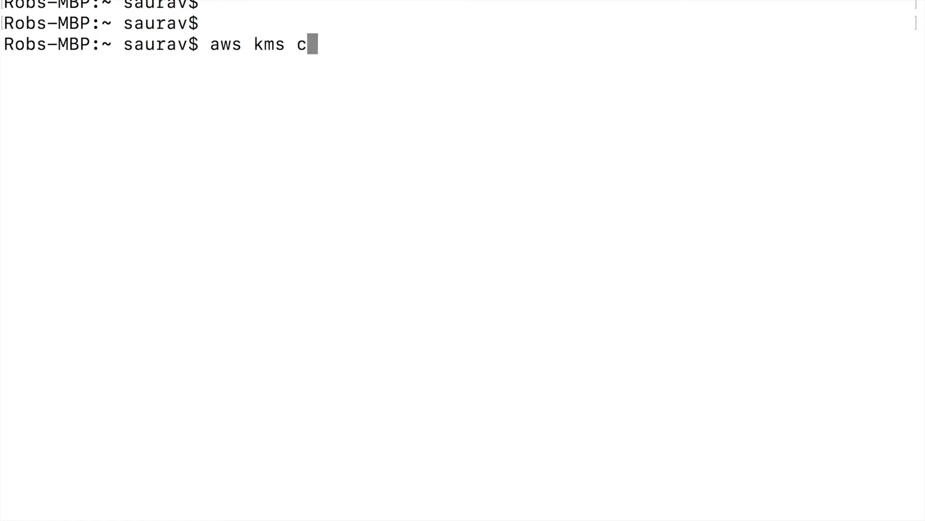
type("reate-grant")
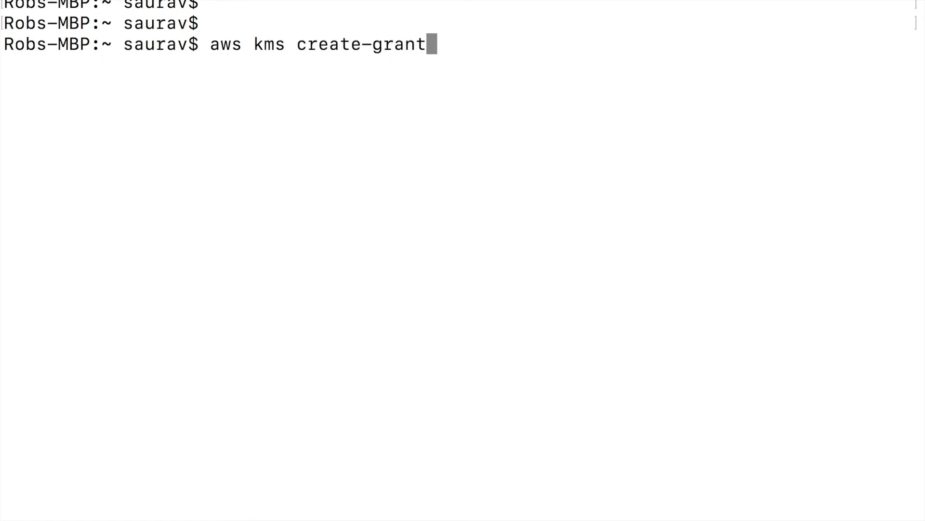
type("--k")
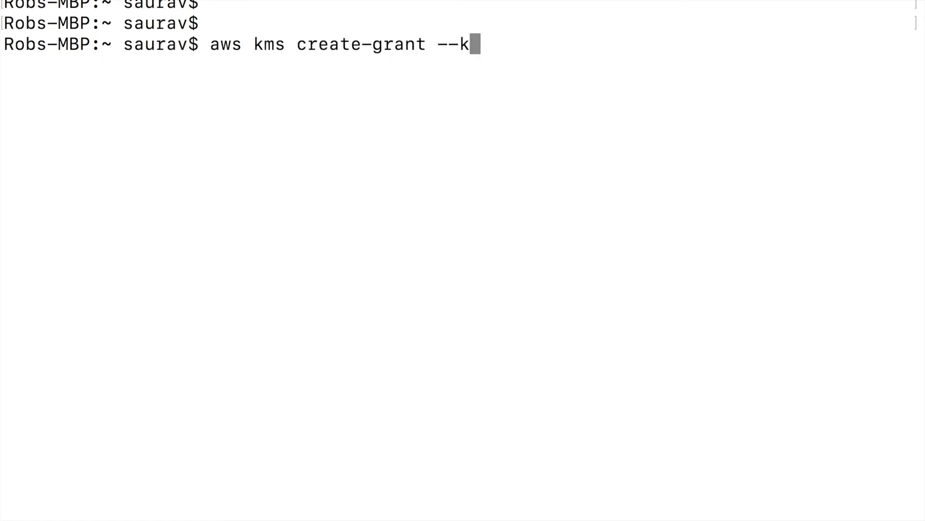
type("ey-")
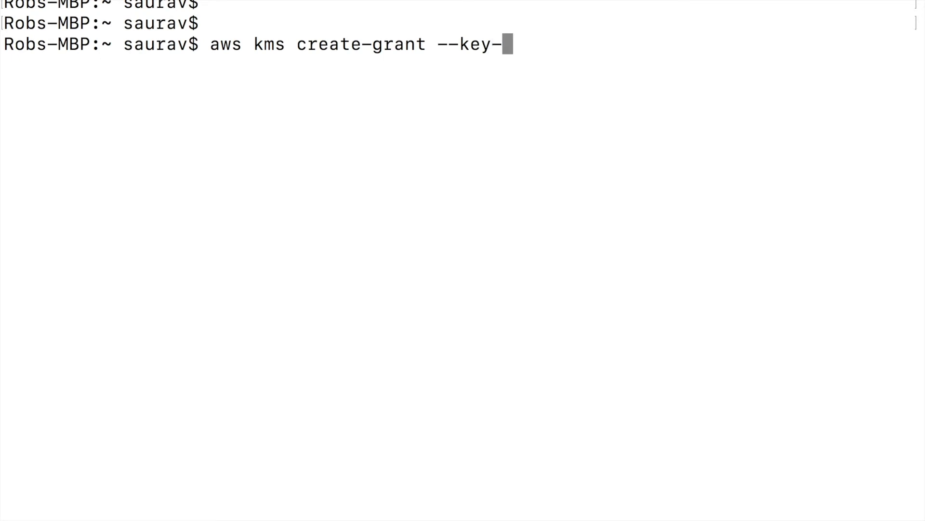
type("id")
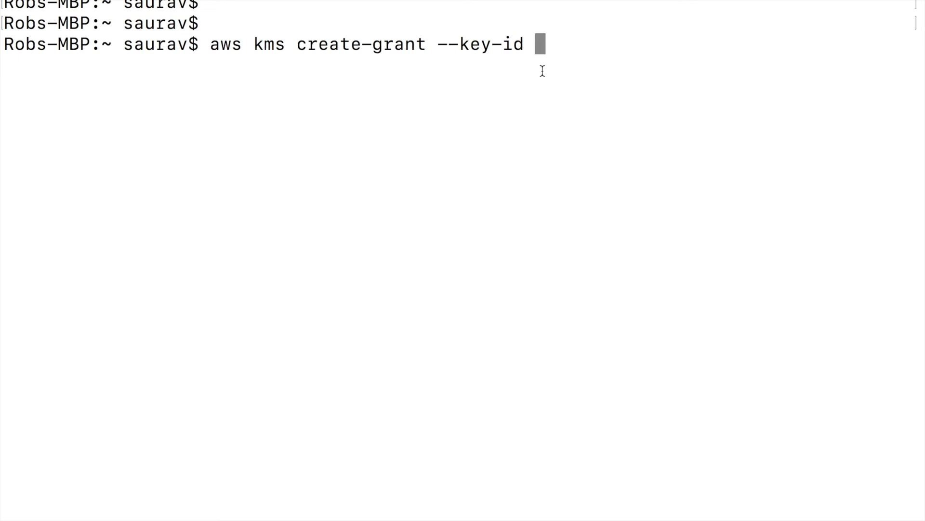
mouse_move(526, 231)
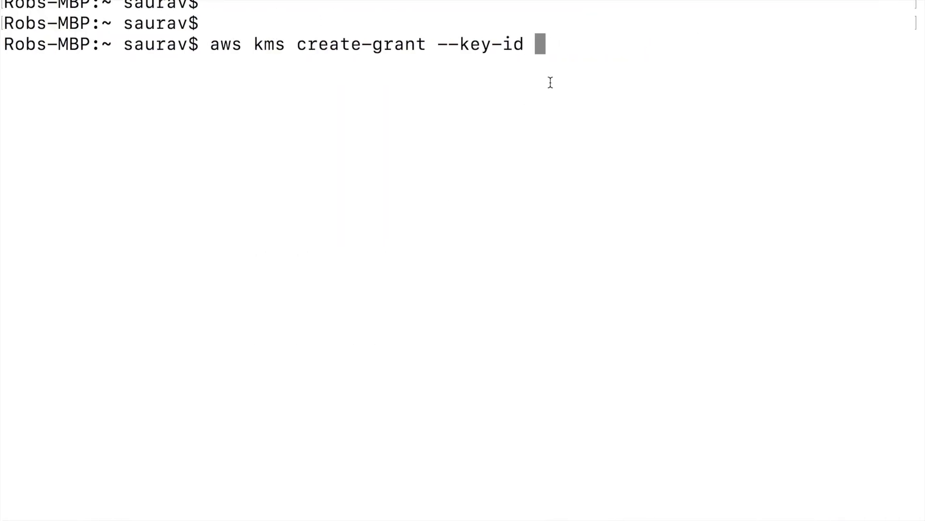
type("arn:aws:kms:us-east-1:378423433135:key/2a82fad9-8296-4ed4-bc5c-398e5c4cc449")
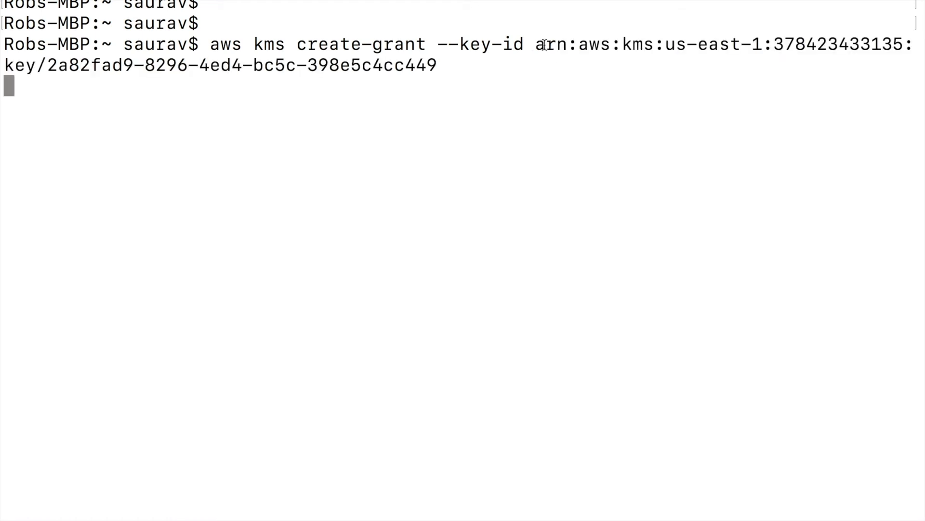
type("--grant")
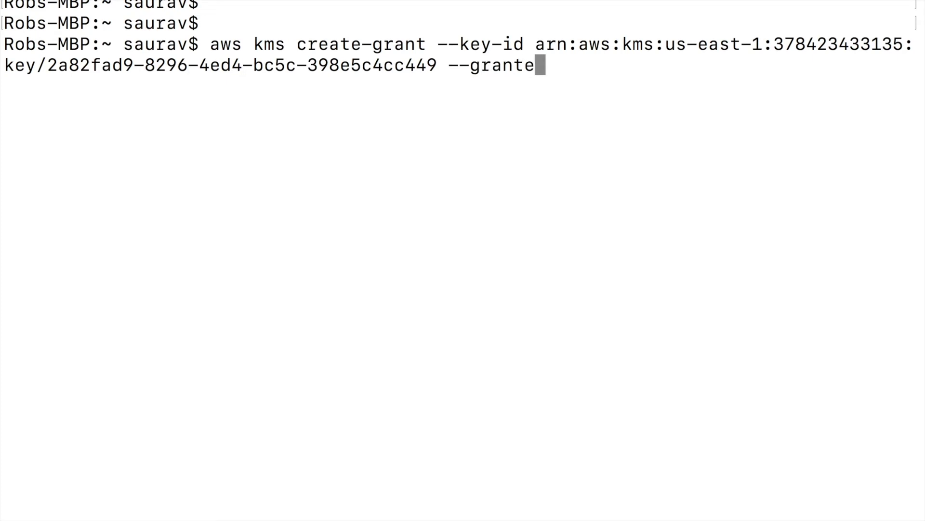
type("e-principal")
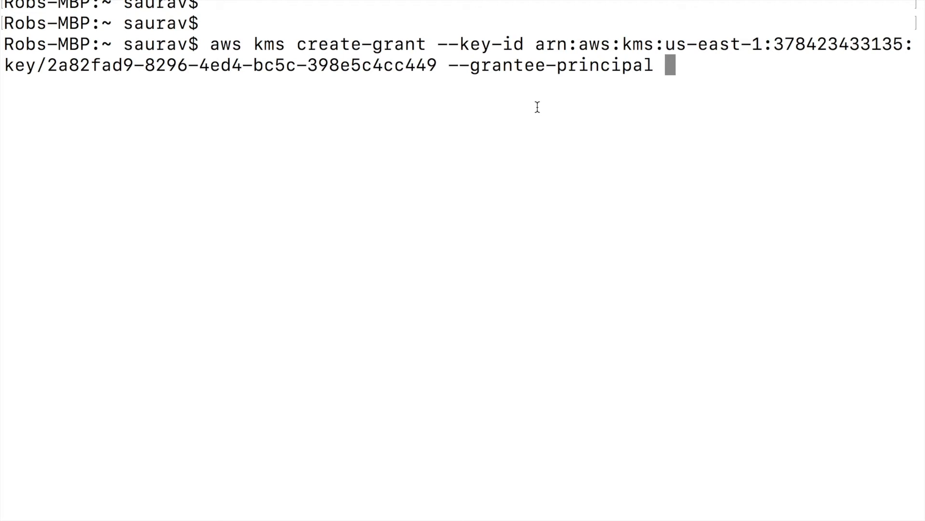
mouse_move(586, 144)
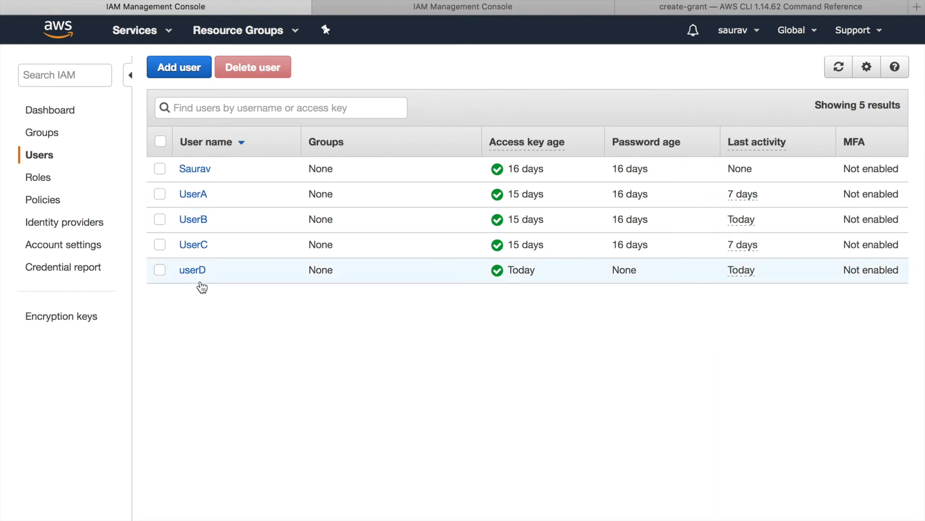
- Open userD's IAM summary page to get its user ARN
left_click(192, 270)
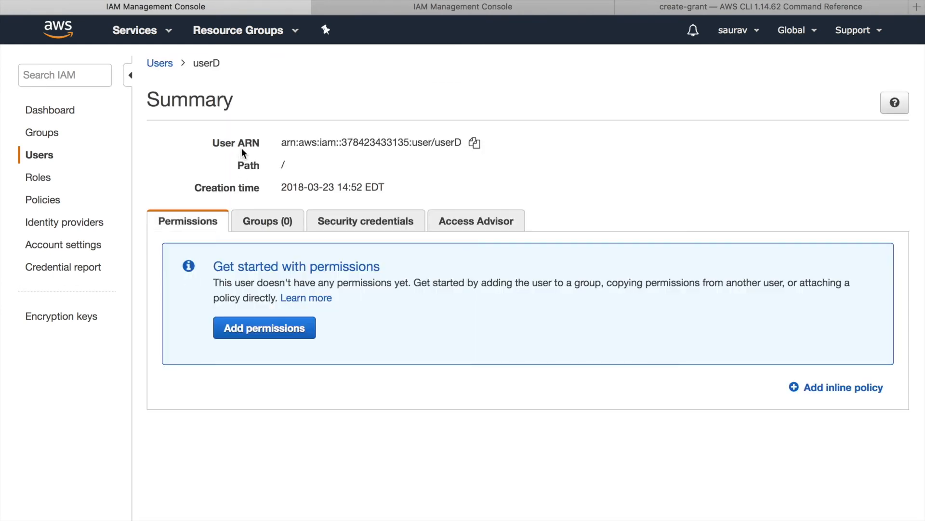
mouse_move(474, 143)
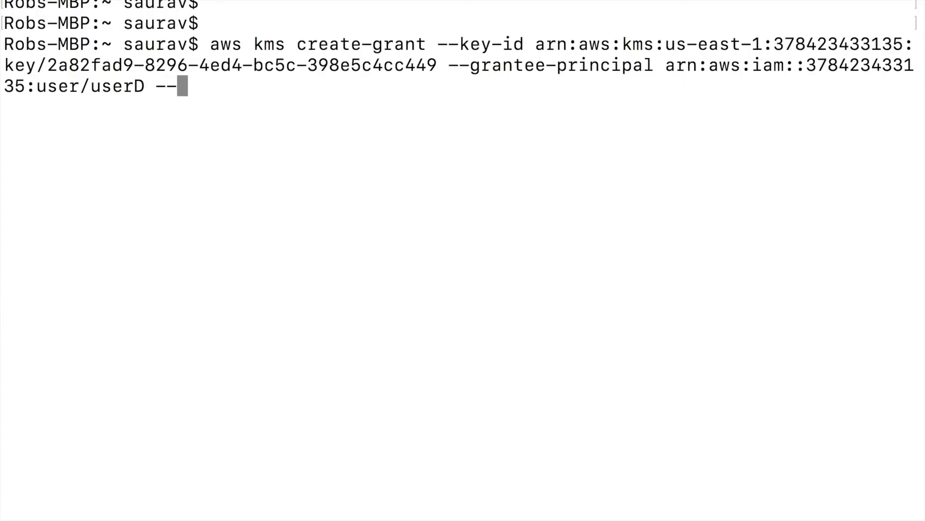
- Finish create-grant with --operations "Encrypt" and --profile userB, returning a GrantToken and GrantId
type("operation")
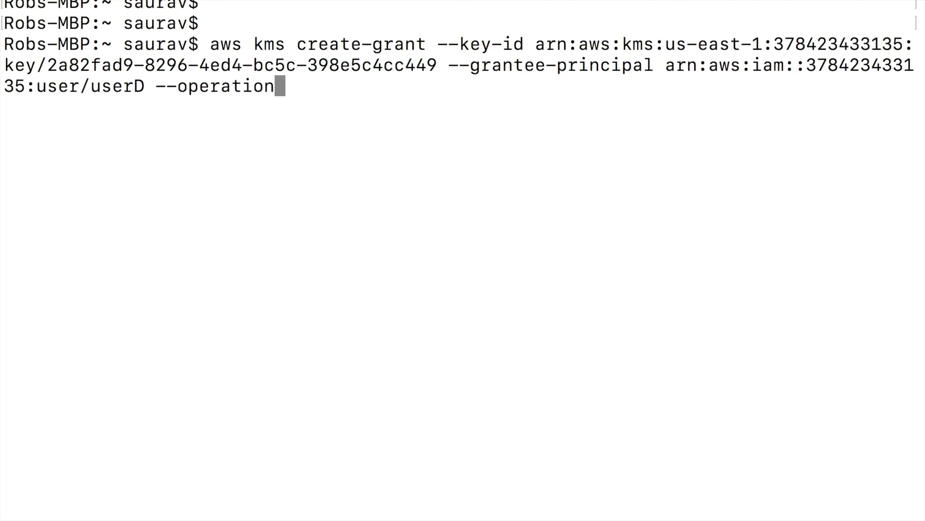
type("s \"")
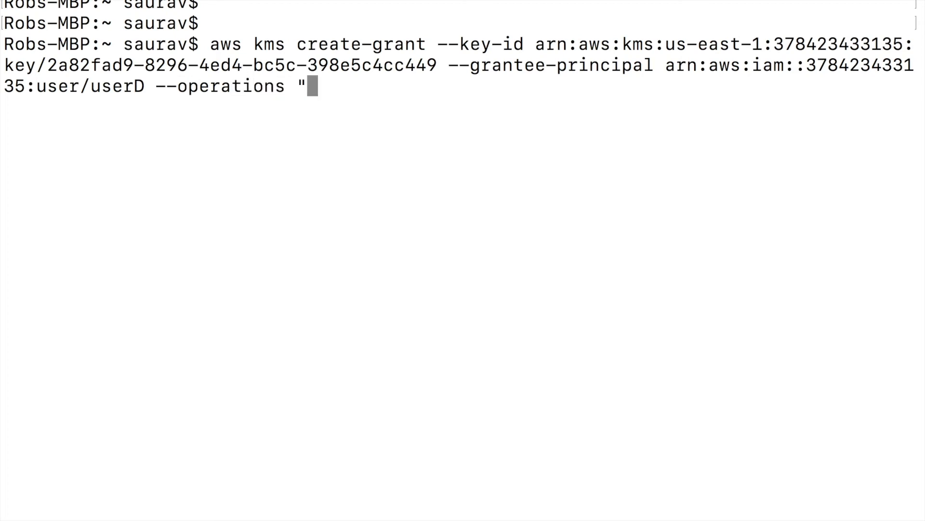
type("Encrypt")
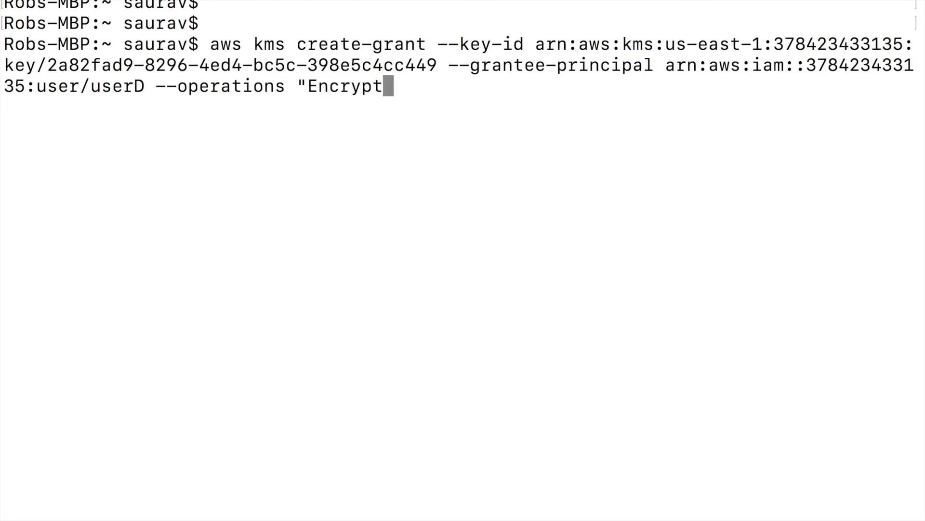
type("\"")
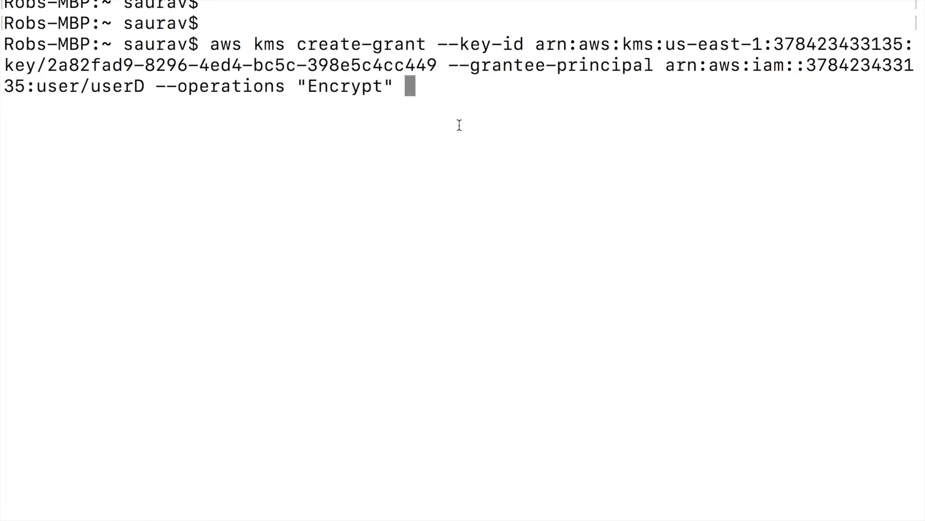
type("\"")
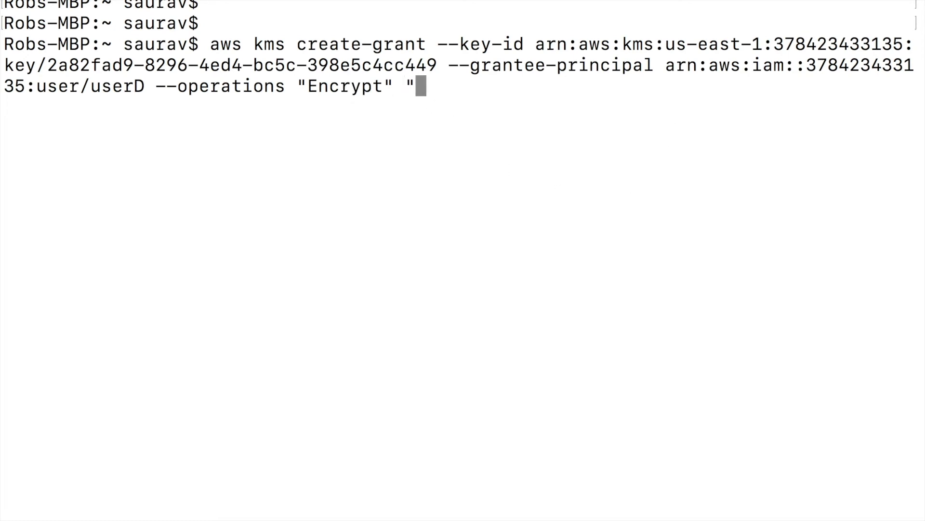
type("Dec")
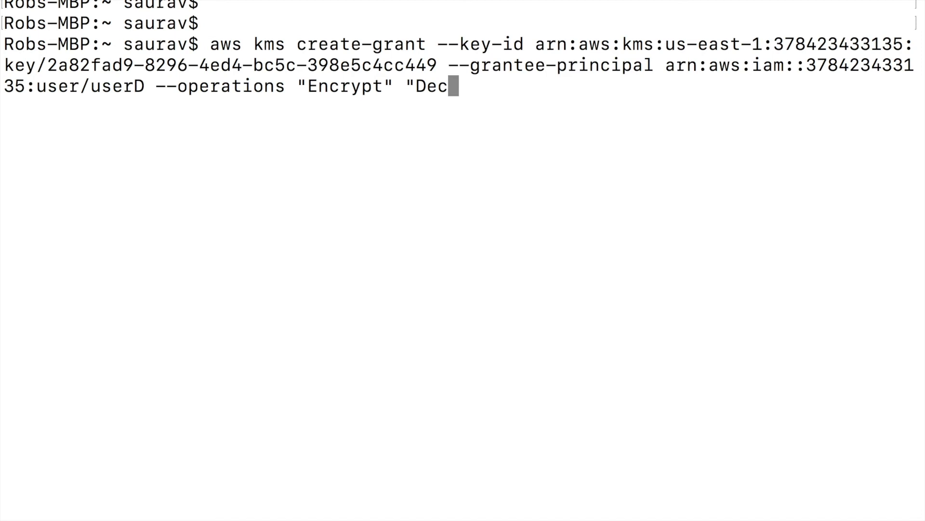
key("backspace")
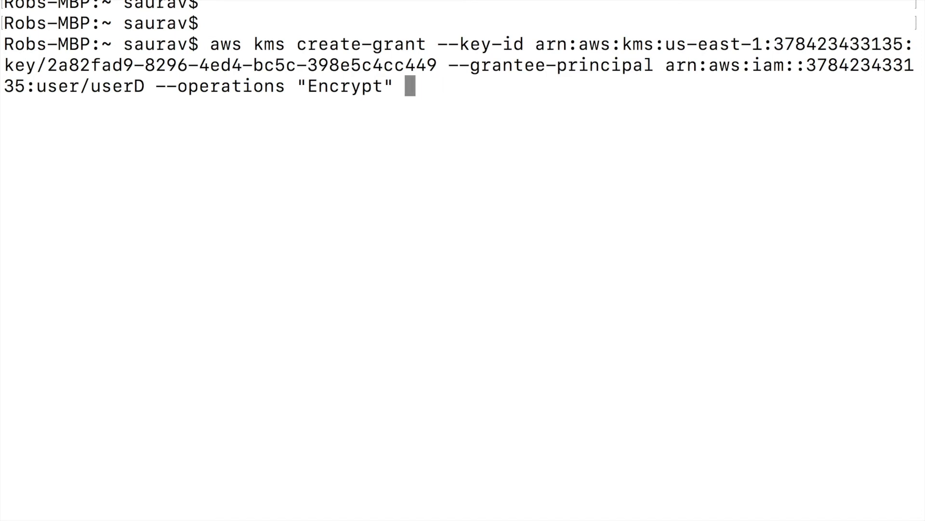
type("--profile userB")
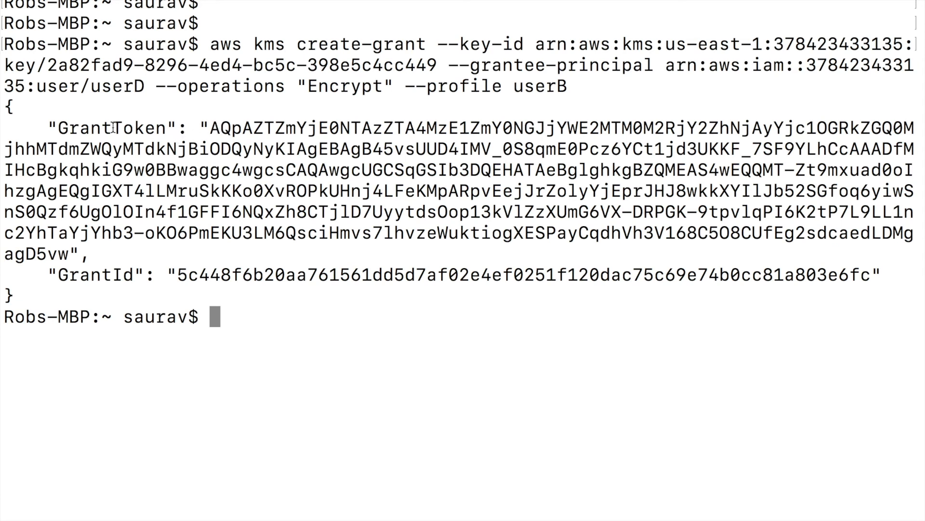
left_click_drag(210, 128, 231, 148)
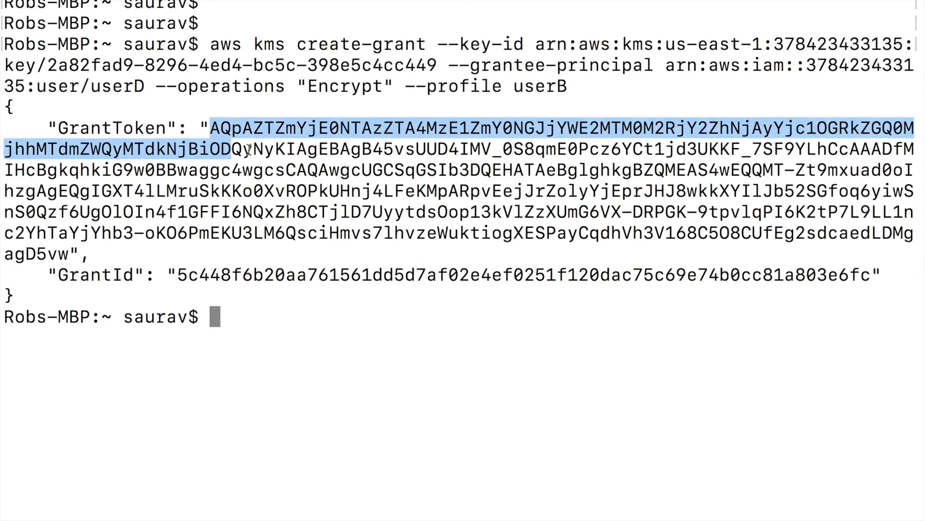
left_click_drag(248, 150, 77, 255)
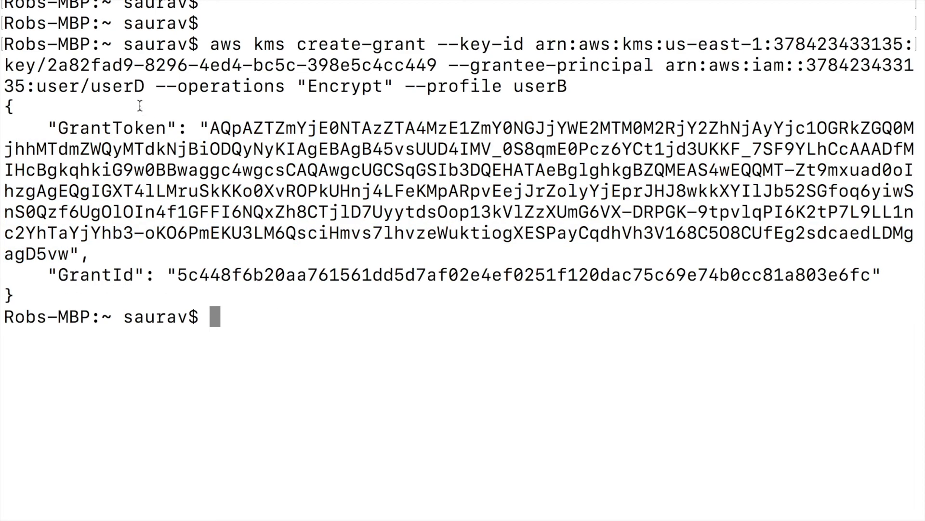
mouse_move(211, 137)
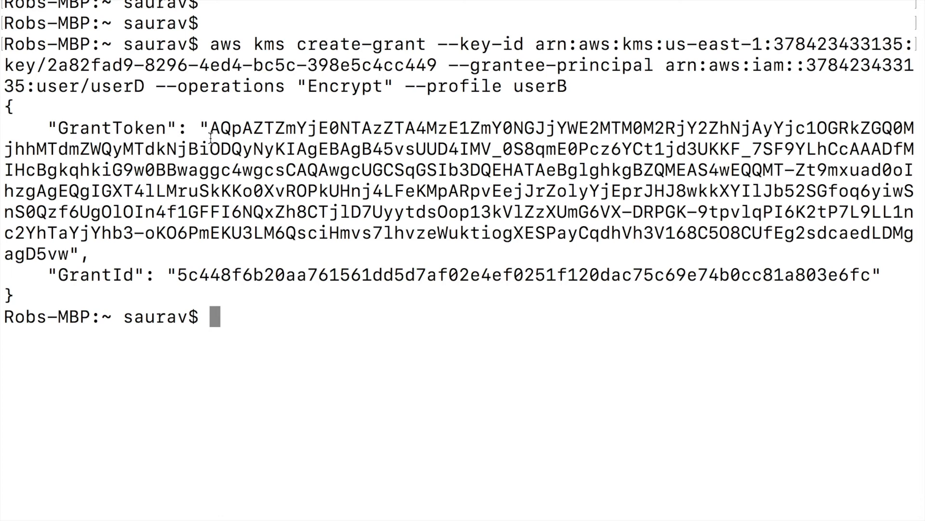
- Encrypt "hello" as userD using the key ARN and --grant-tokens, then clear the terminal
type("aws kms enc")
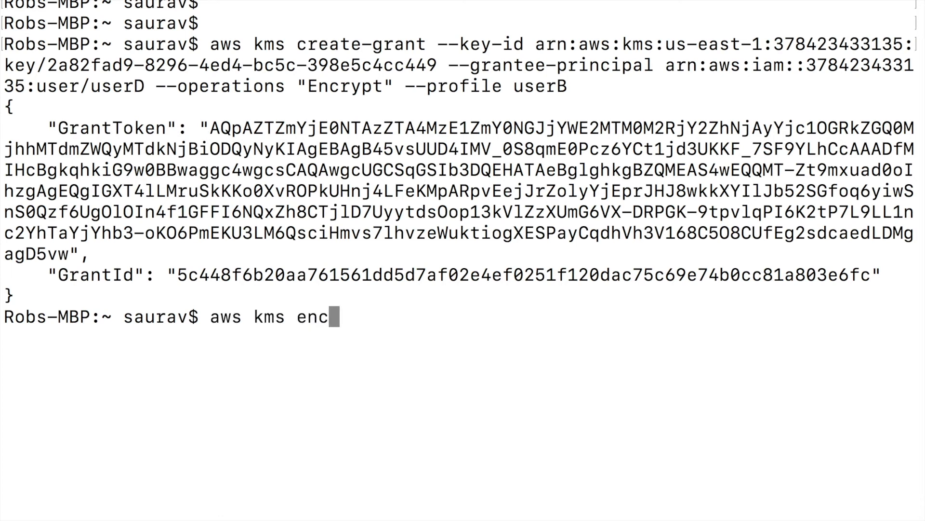
type("rypt")
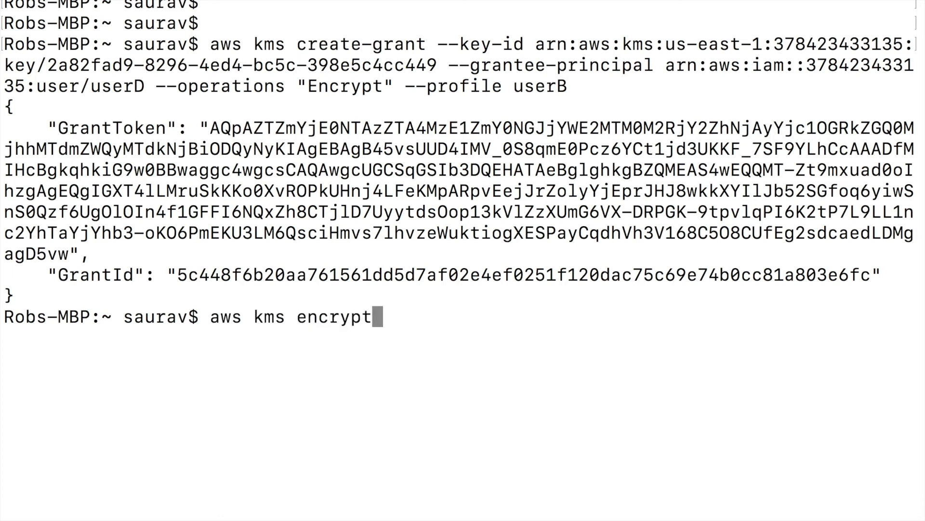
type("--plaintext \"hello\" --key-")
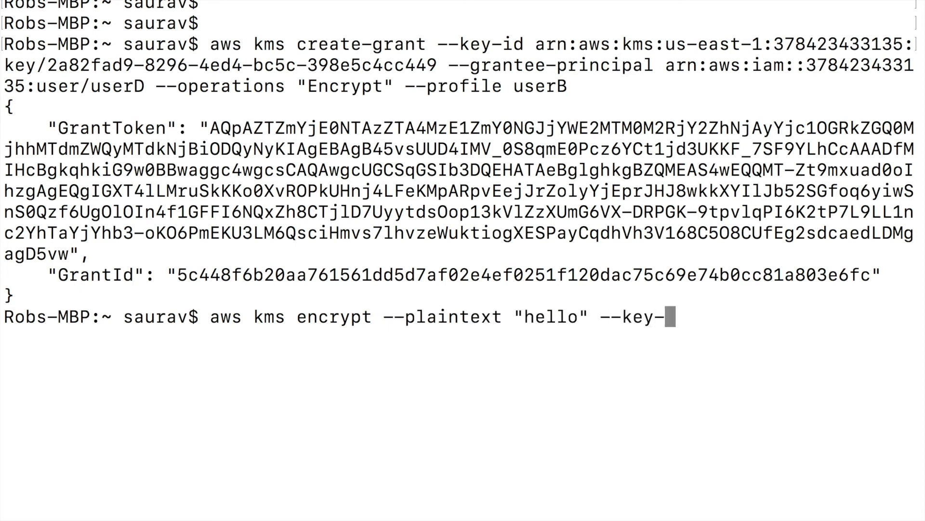
type("id")
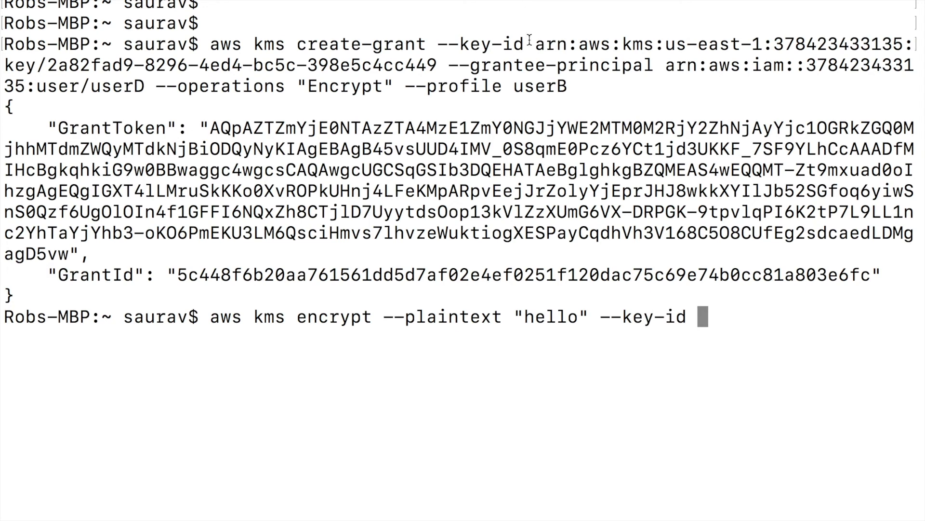
left_click_drag(531, 44, 335, 86)
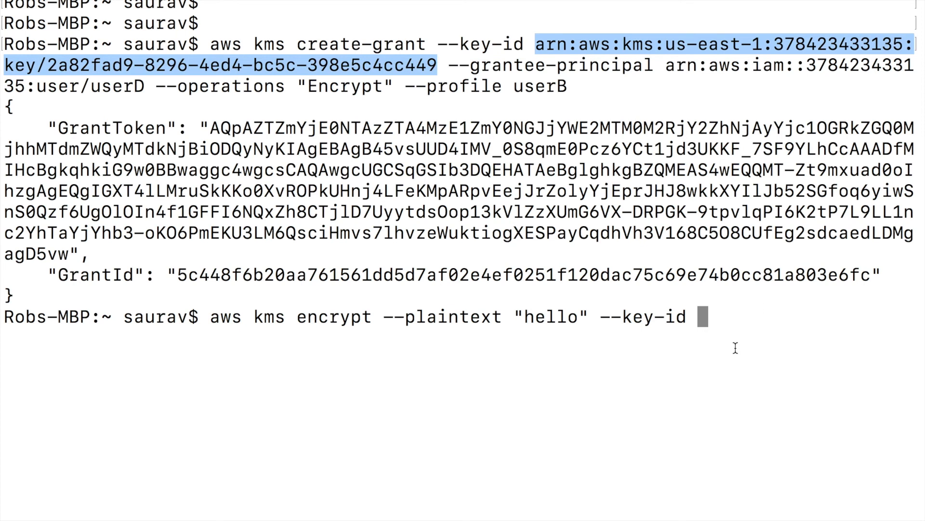
type("arn:aws:kms:us-east-1:378423433135:key/2a82fad9-8296-4ed4-bc5c-398e5c4cc449")
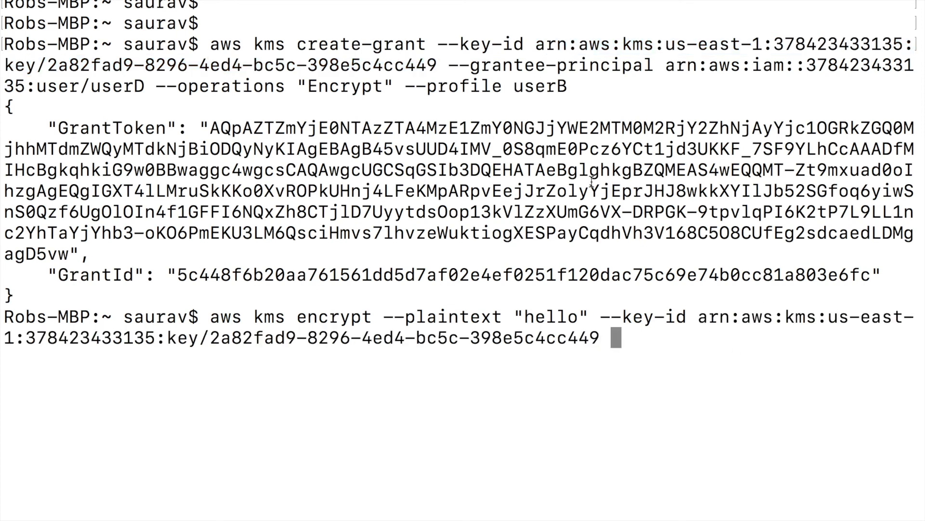
type("--grant-")
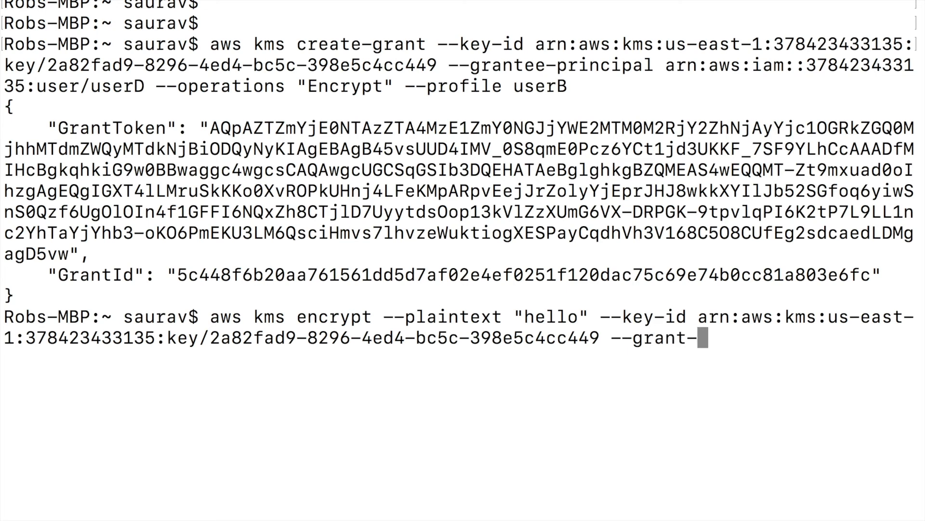
type("tokens")
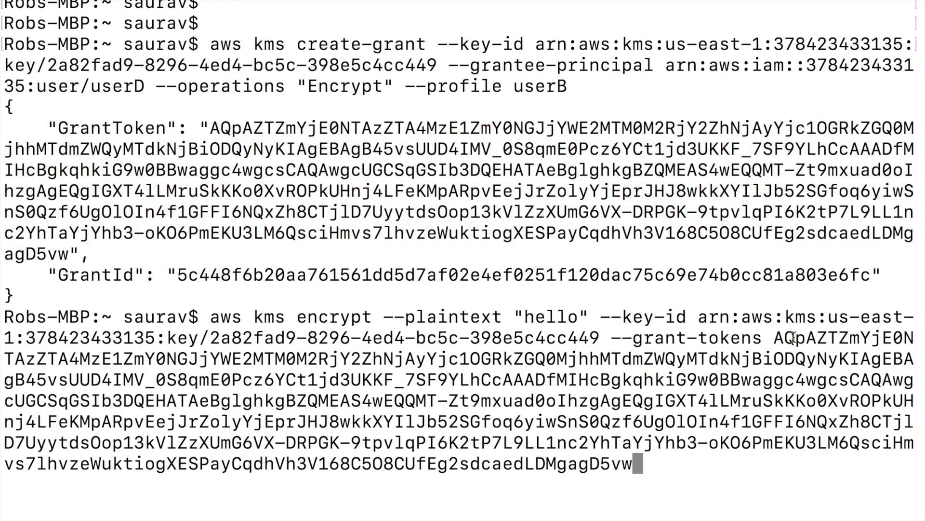
type("--profile user")
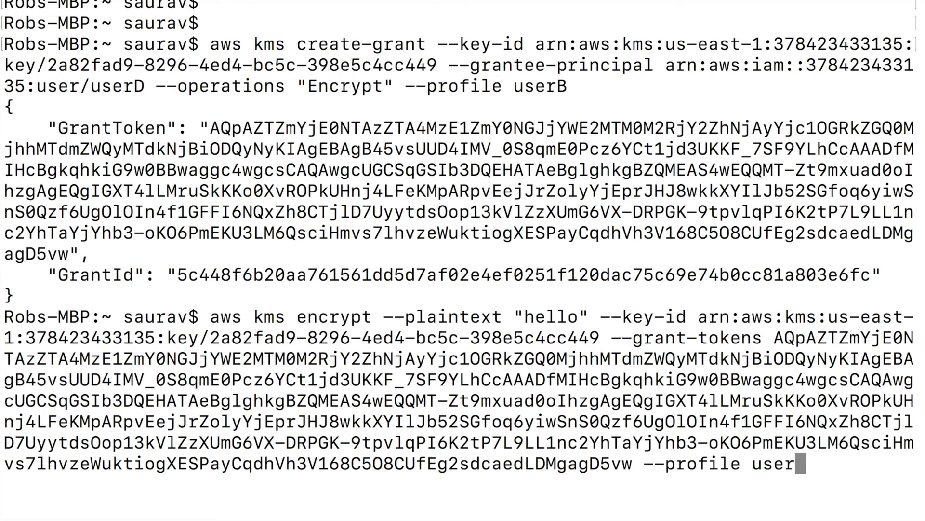
type("D")
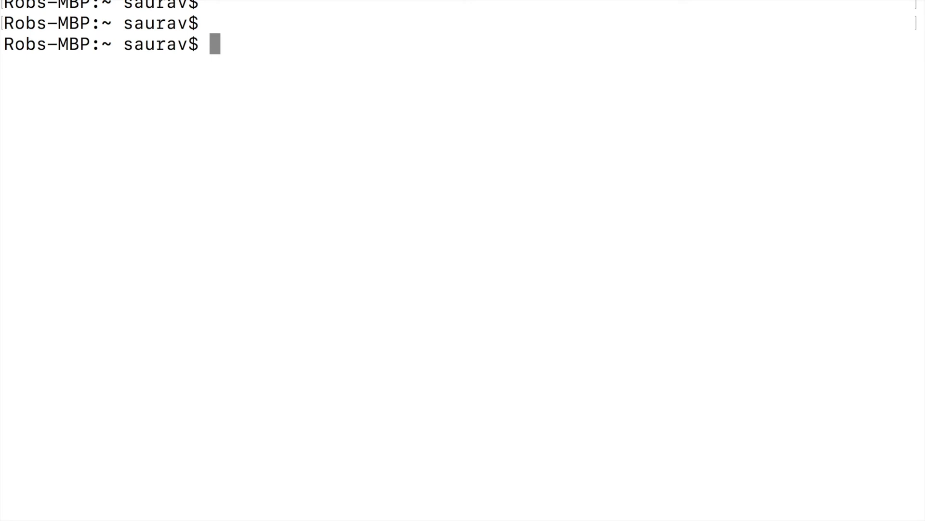
- As userD, request a 256-byte data key with the grant token for key 2a82fad9-8296-4ed4-bc5c-398e5c4cc449
type("aws km")
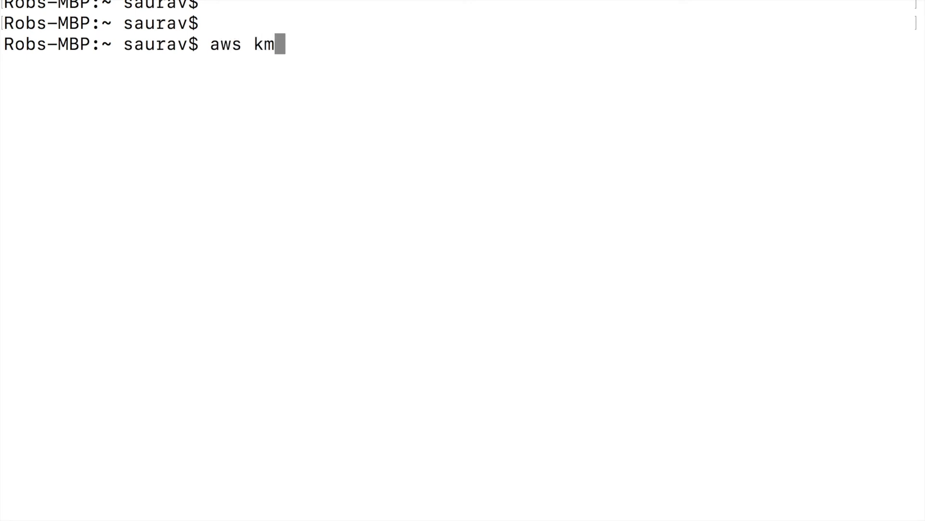
type("s generat")
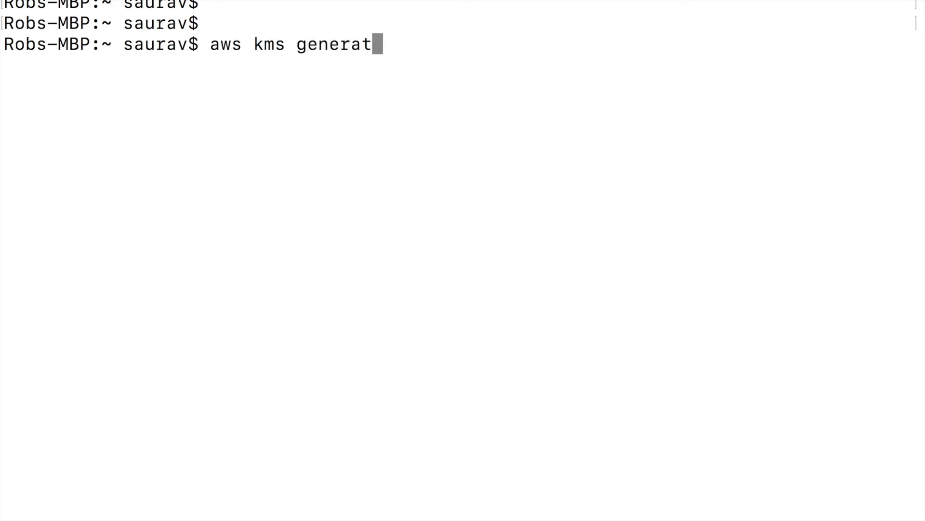
type("e-data-")
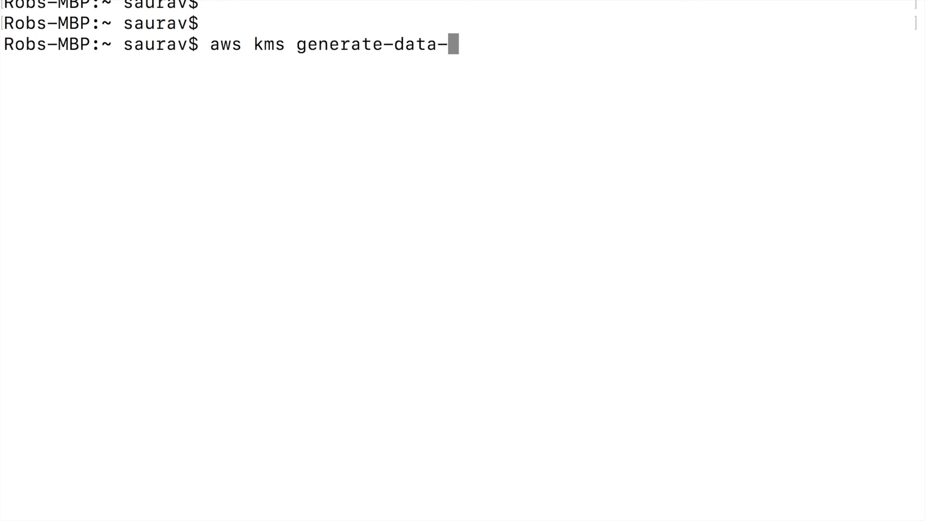
type("key --gra")
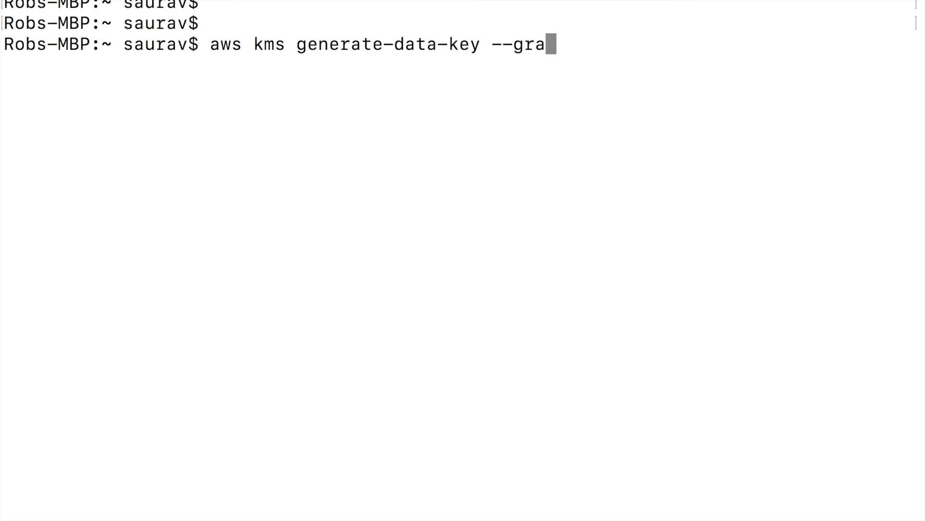
type("nt-token")
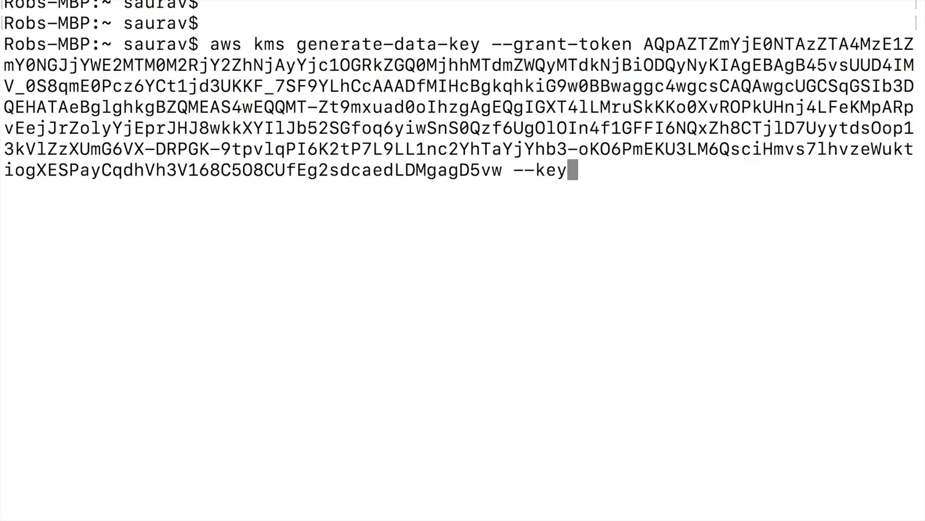
type("-id")
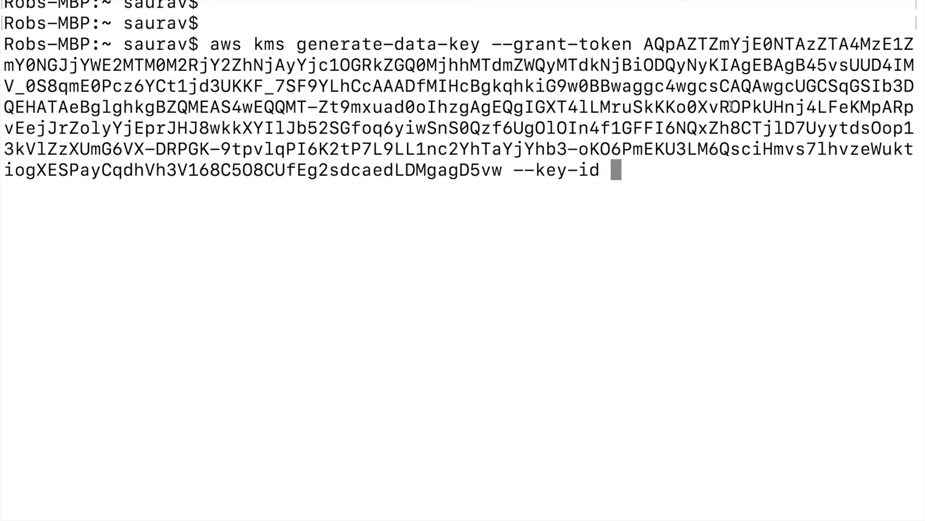
type("arn:aws:kms:us-east-1:378423433135:key/2a82fad9-8296-4ed4-bc5c-398e5c4cc449")
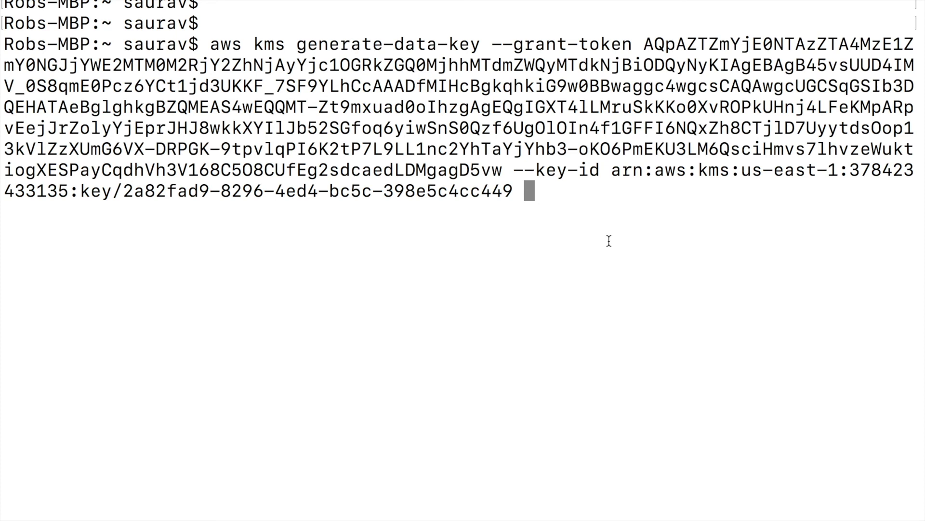
type("--")
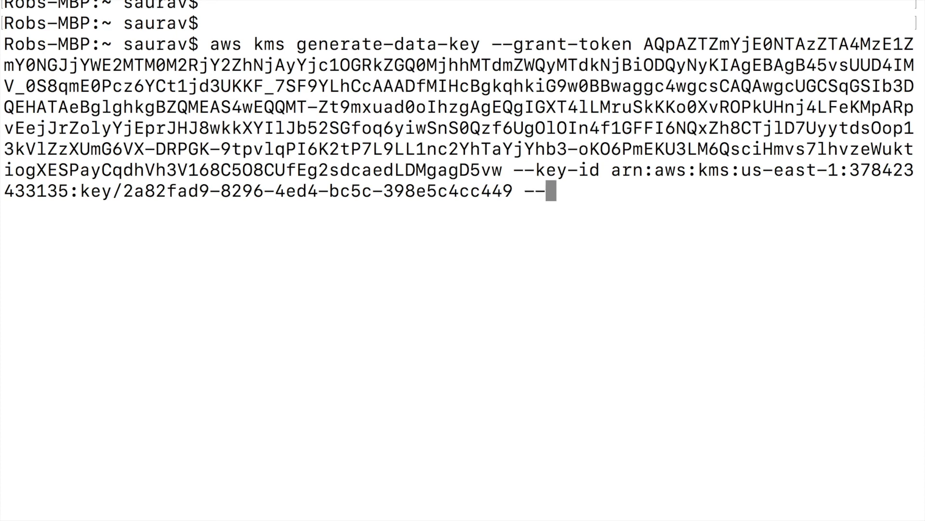
type("nu")
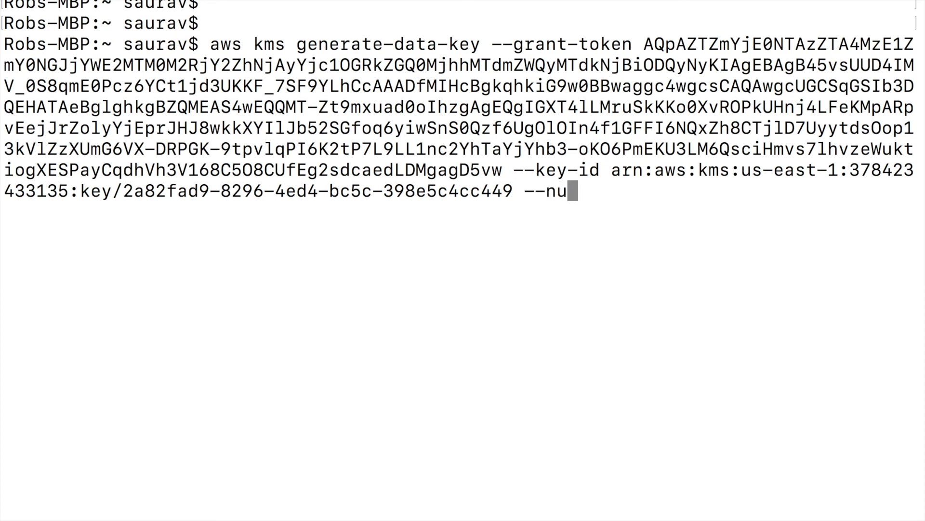
type("mber-of")
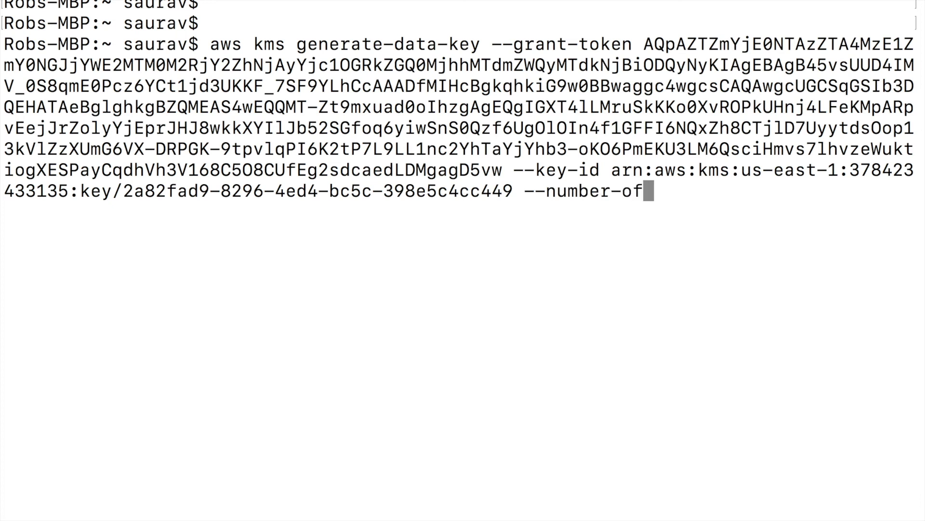
type("-bytes")
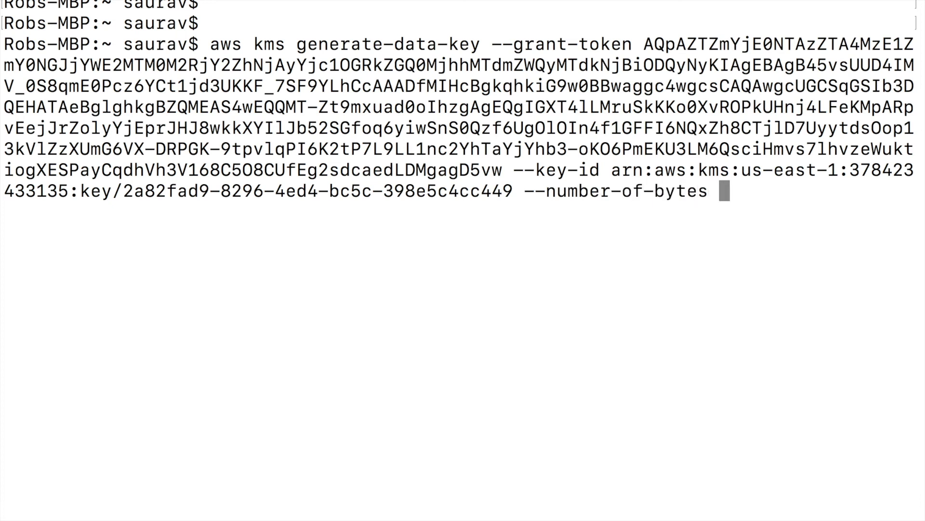
type("256")
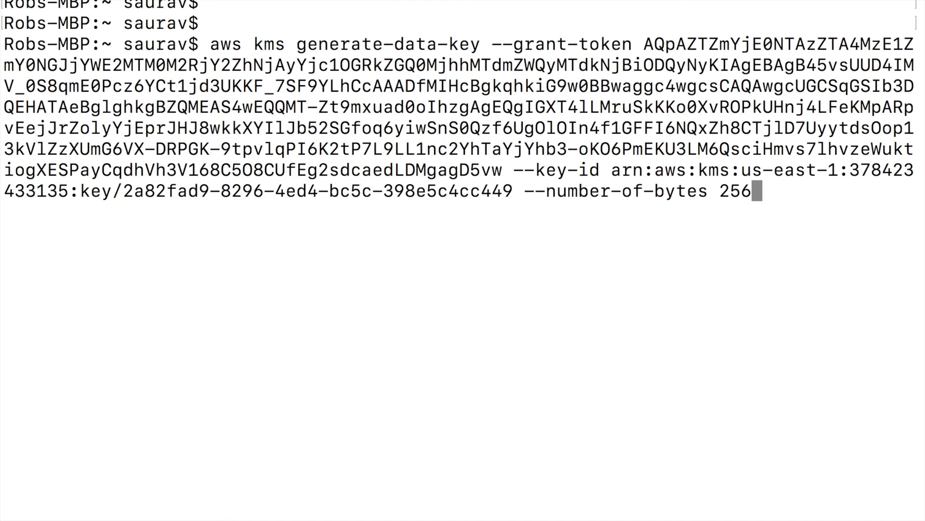
type("--profie")
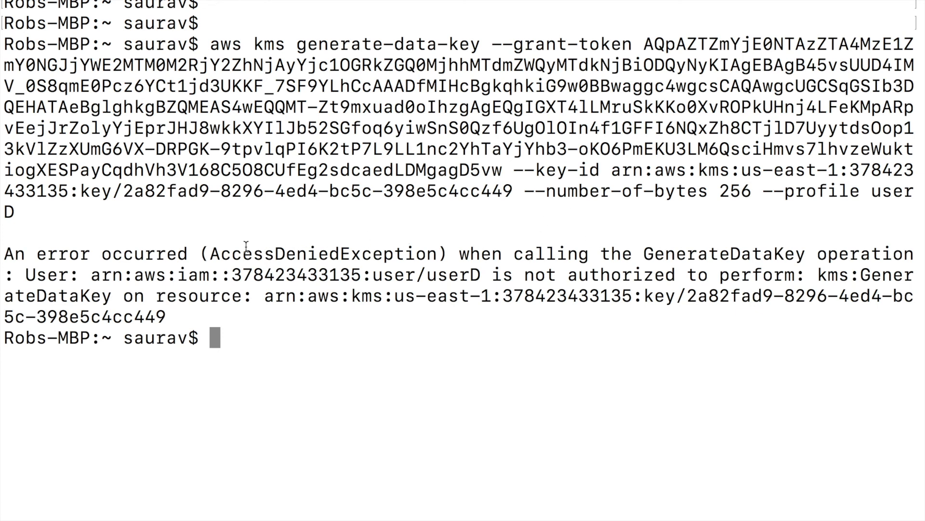
mouse_move(414, 260)
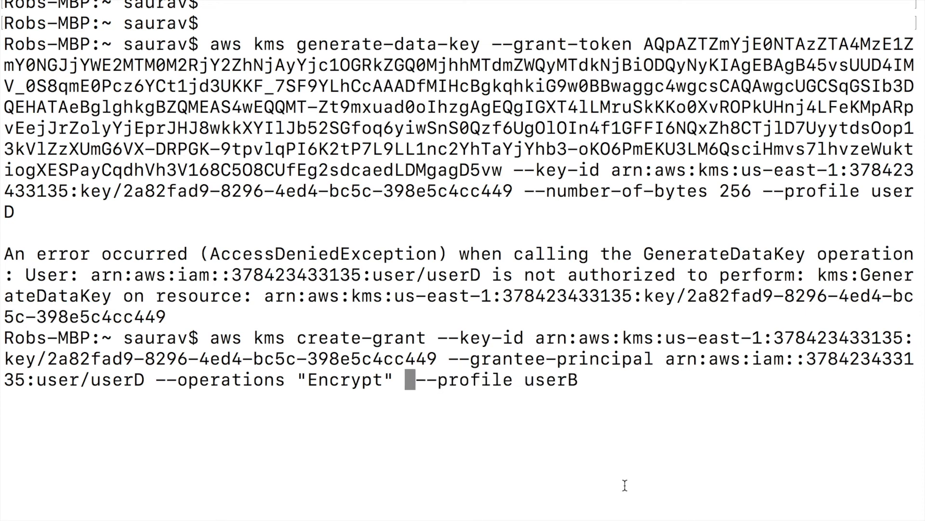
- Add "GenerateDataKey" to the create-grant operations list alongside Encrypt and run it
type("\" GenerateDataKey")
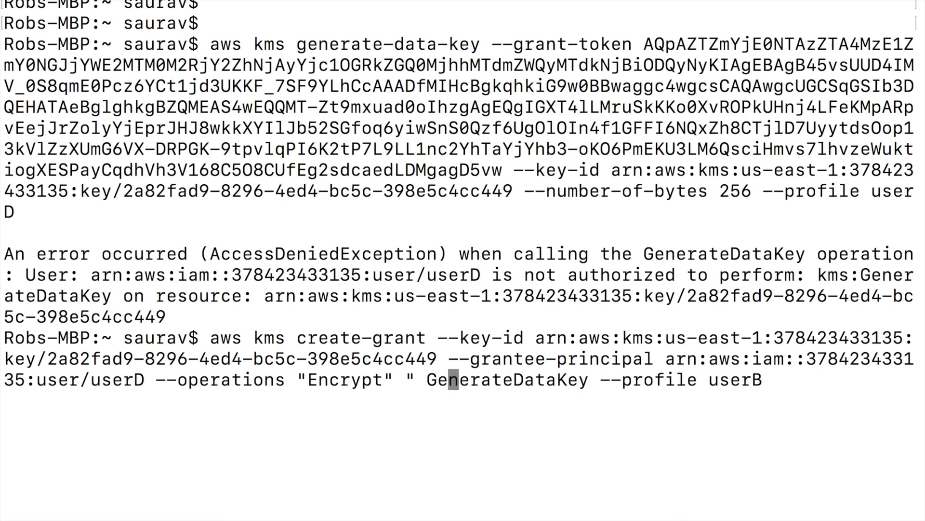
key("Backspace")
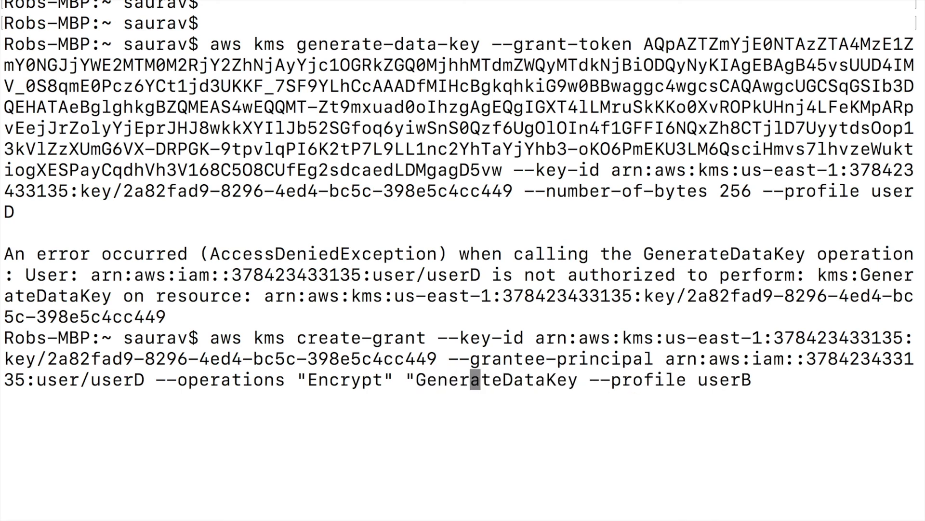
type("\"")
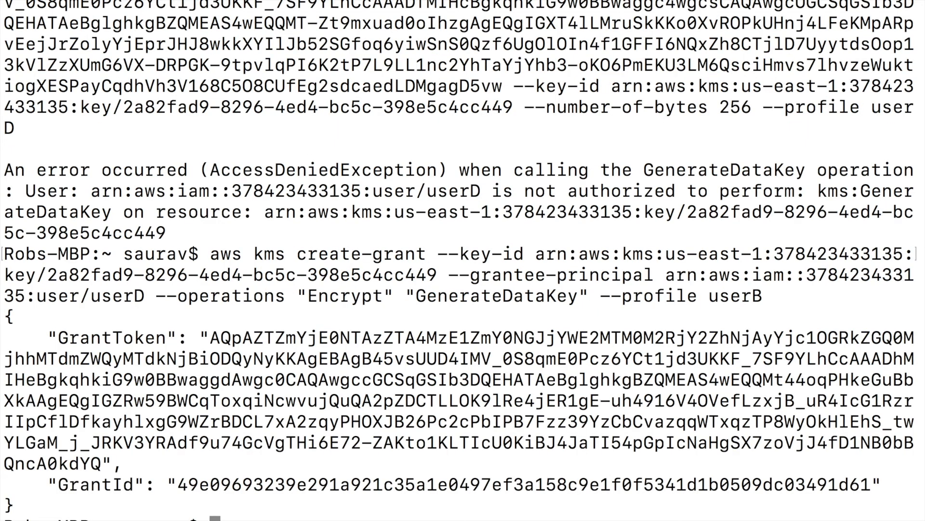
mouse_move(295, 429)
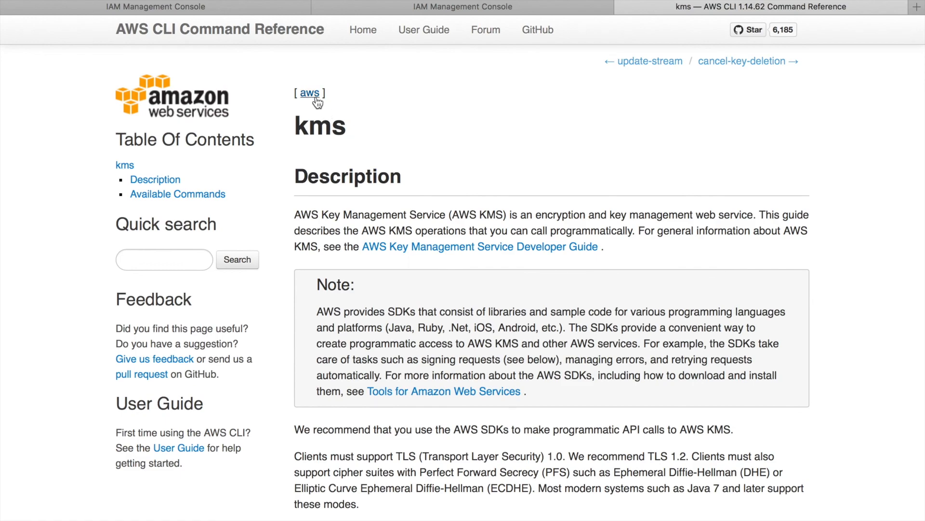
- Open the kms revoke-grant reference page and highlight revoke-grant and --grant-id in its synopsis
scroll("down", 3)
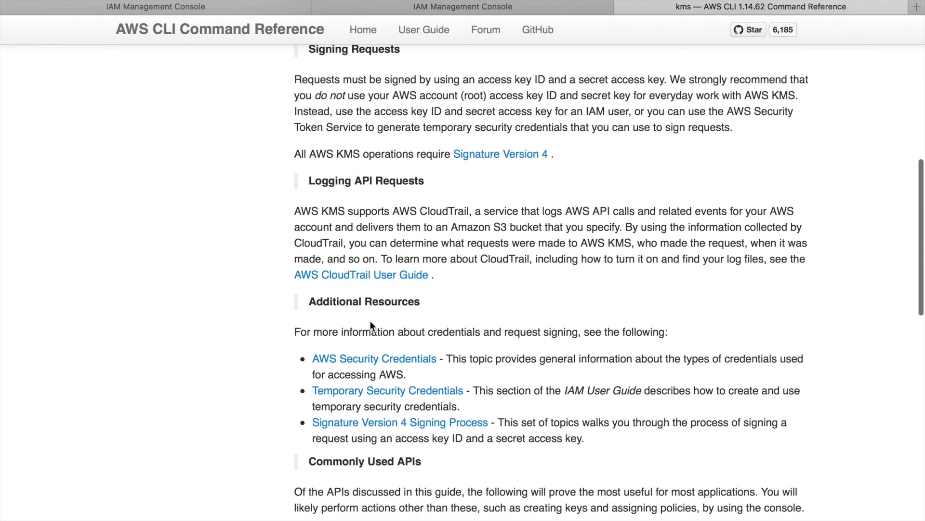
scroll("down", 3)
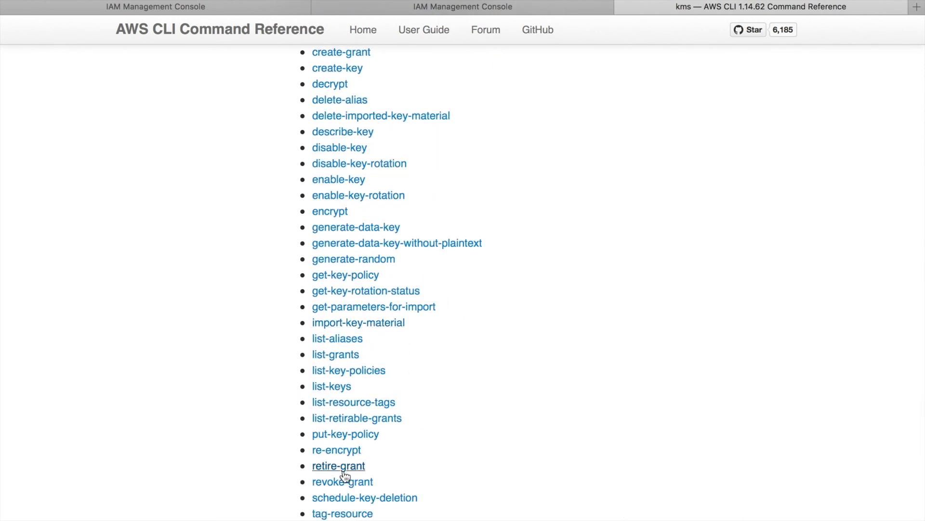
left_click(342, 480)
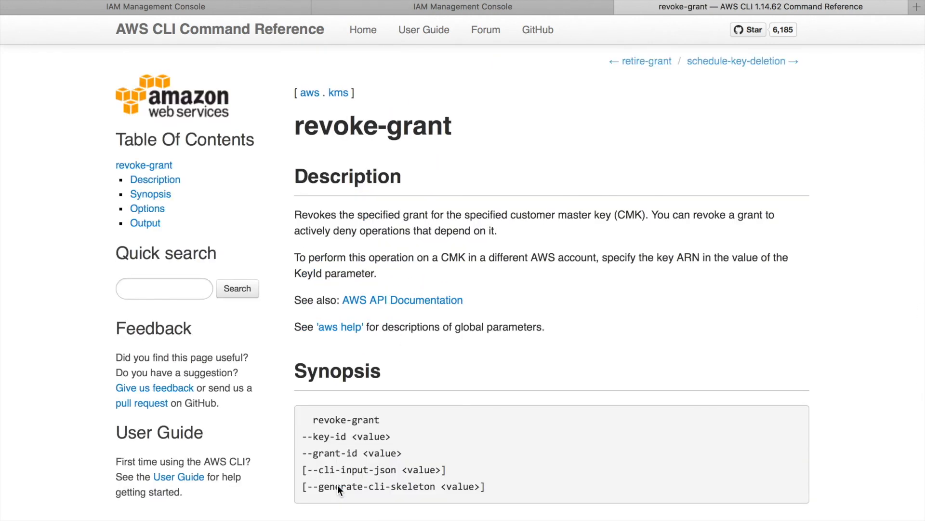
scroll("down", 3)
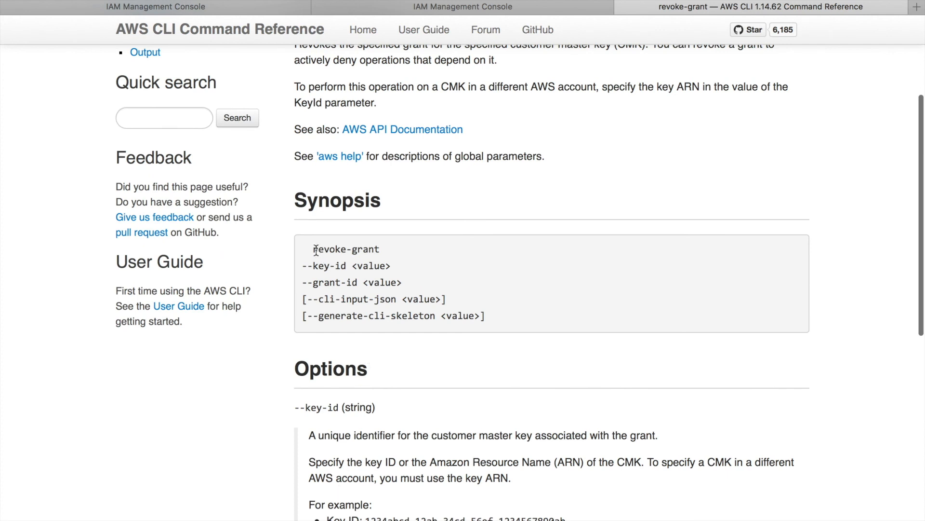
double_click(345, 248)
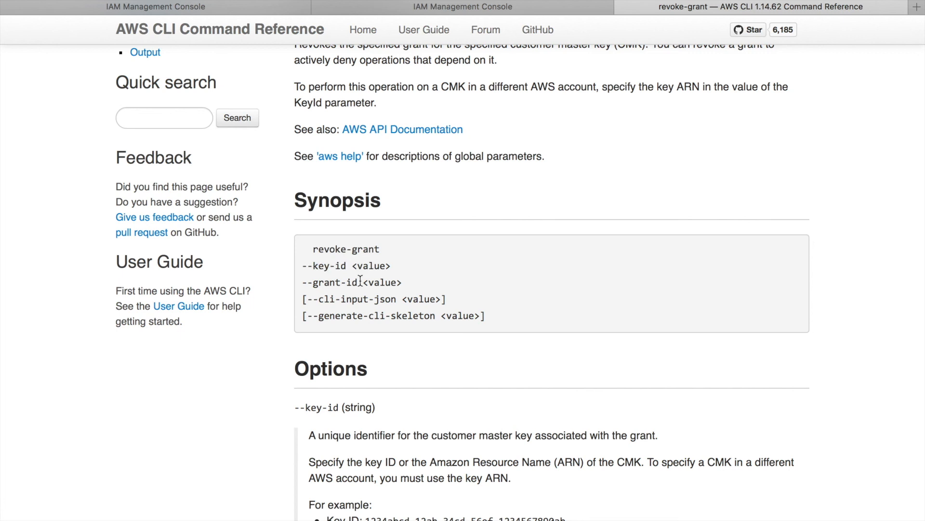
double_click(331, 282)
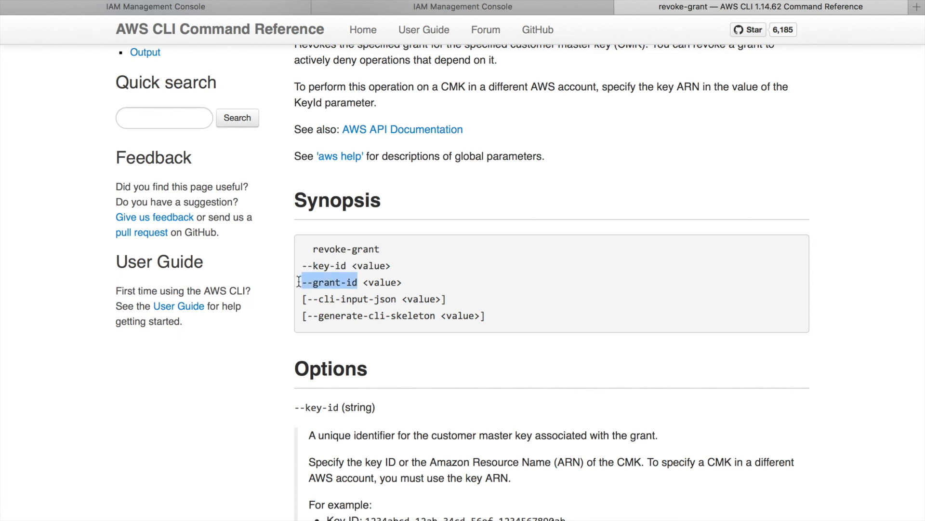